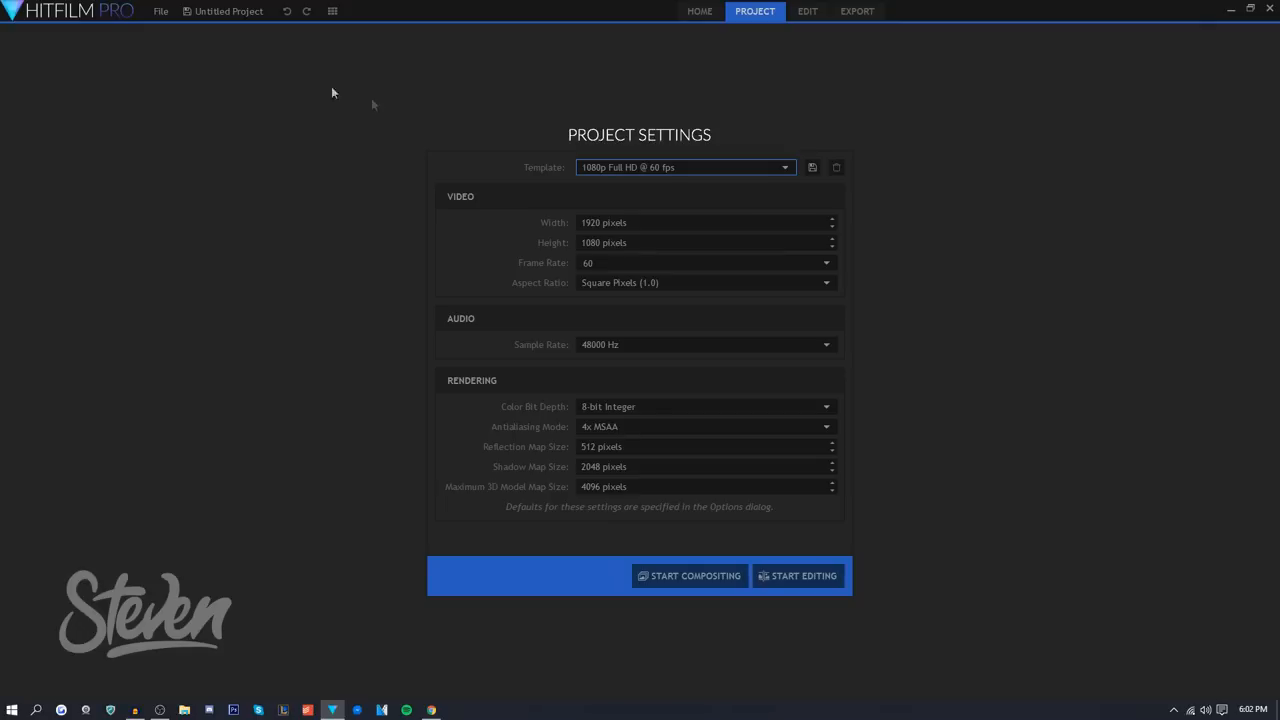
Pick the 1080p project template, start editing with an empty timeline, and view the export queue
click(785, 167)
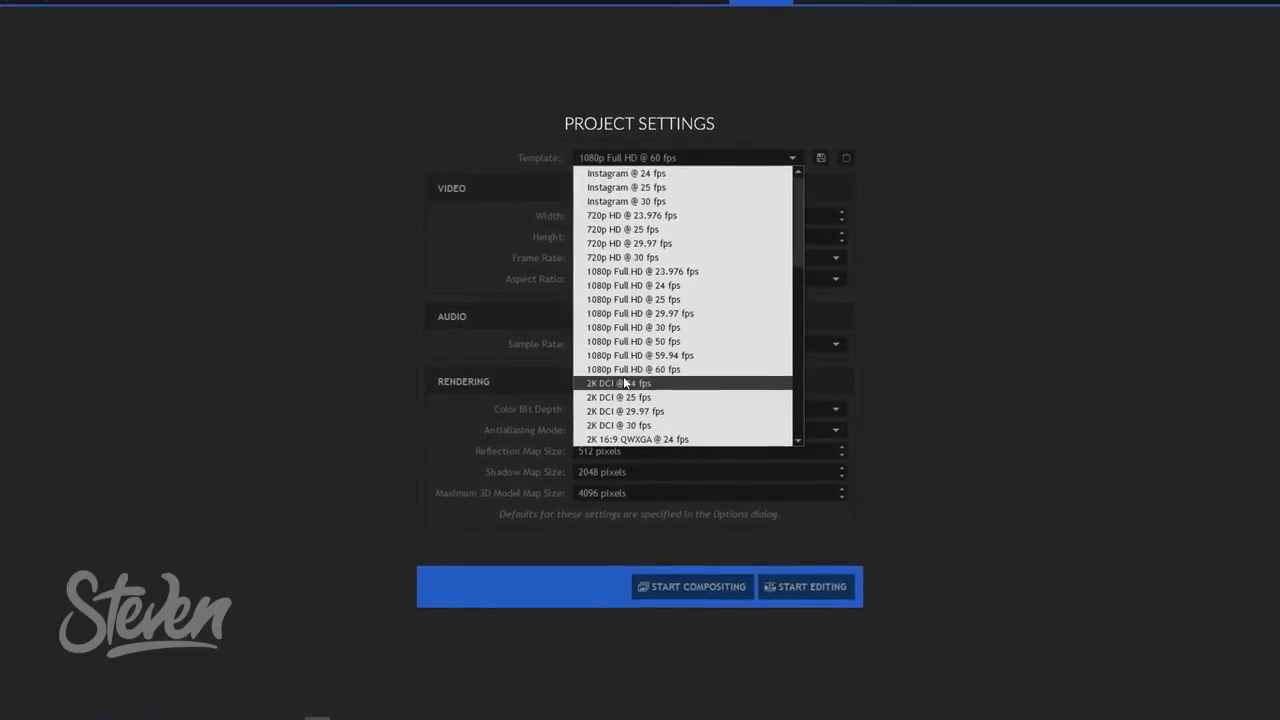
scroll(down, 3)
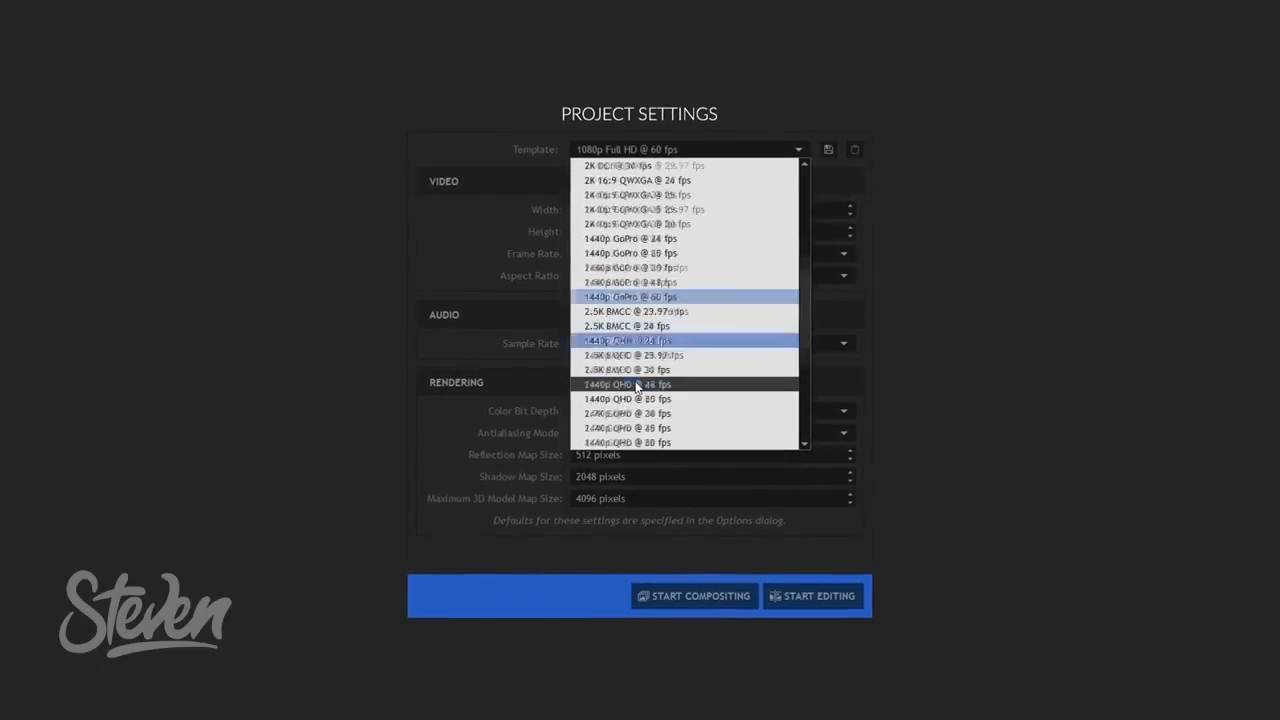
scroll(down, 3)
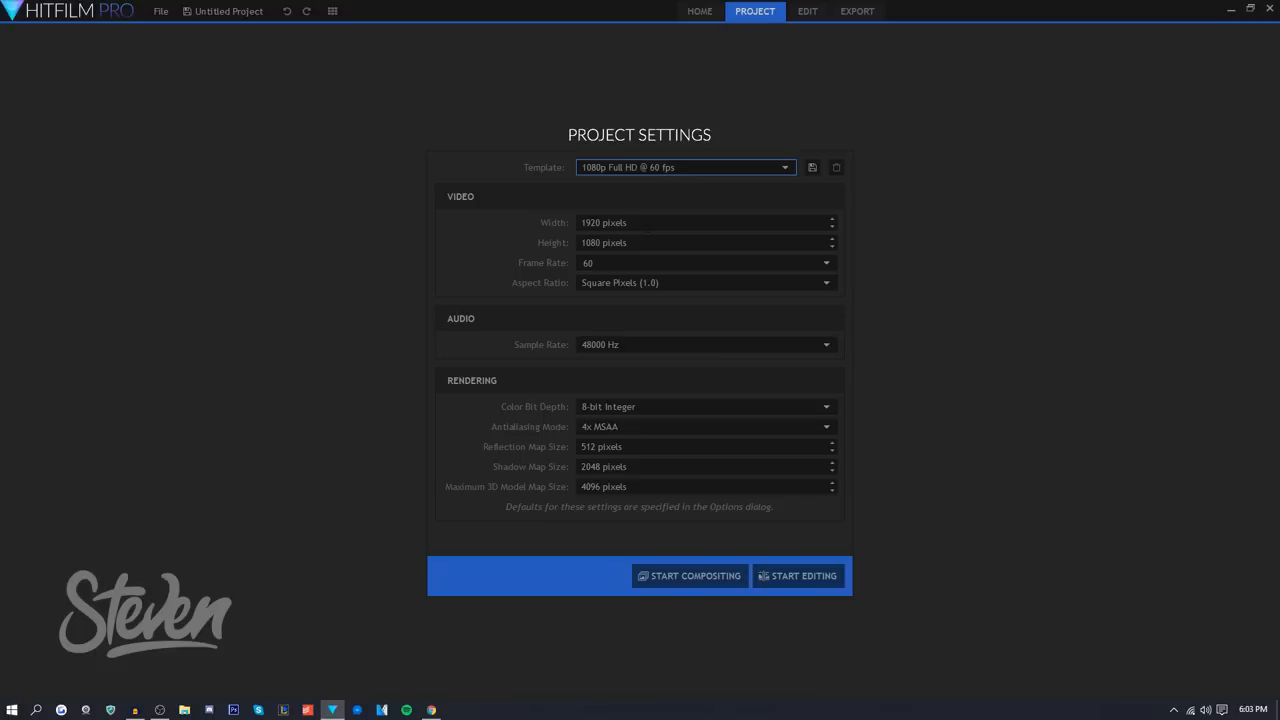
mouse_move(783, 578)
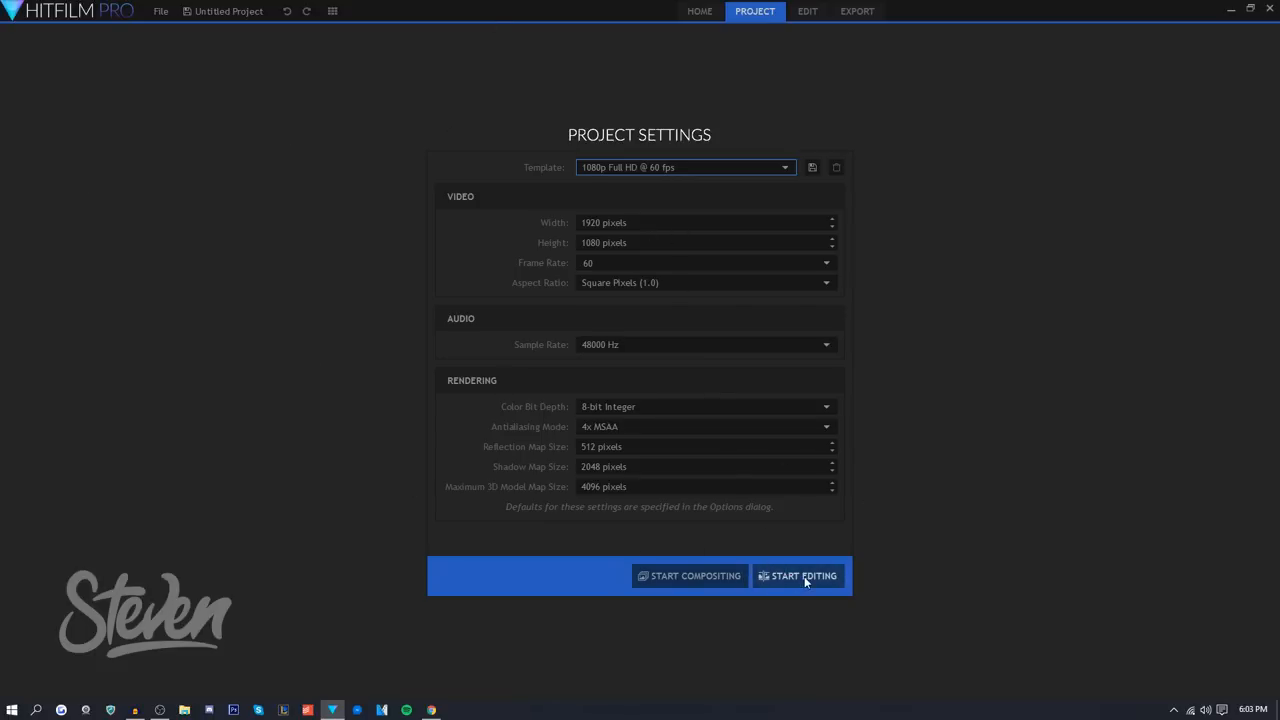
click(803, 575)
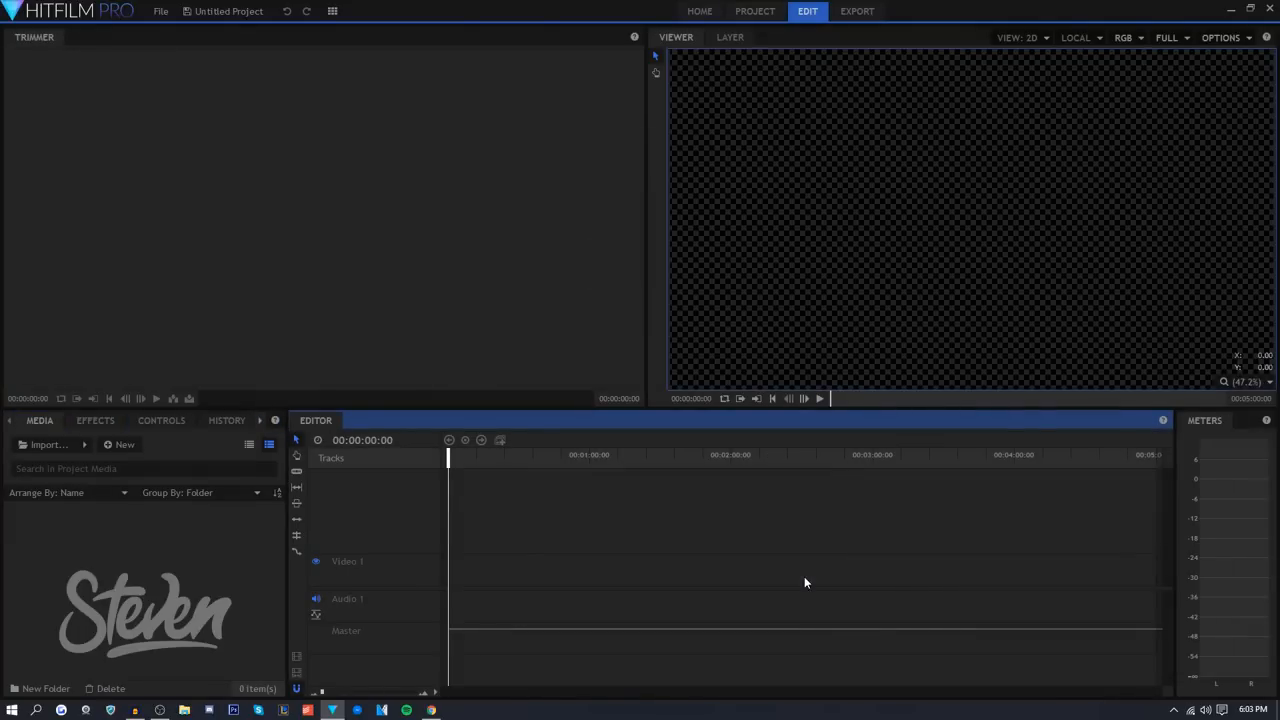
mouse_move(146, 58)
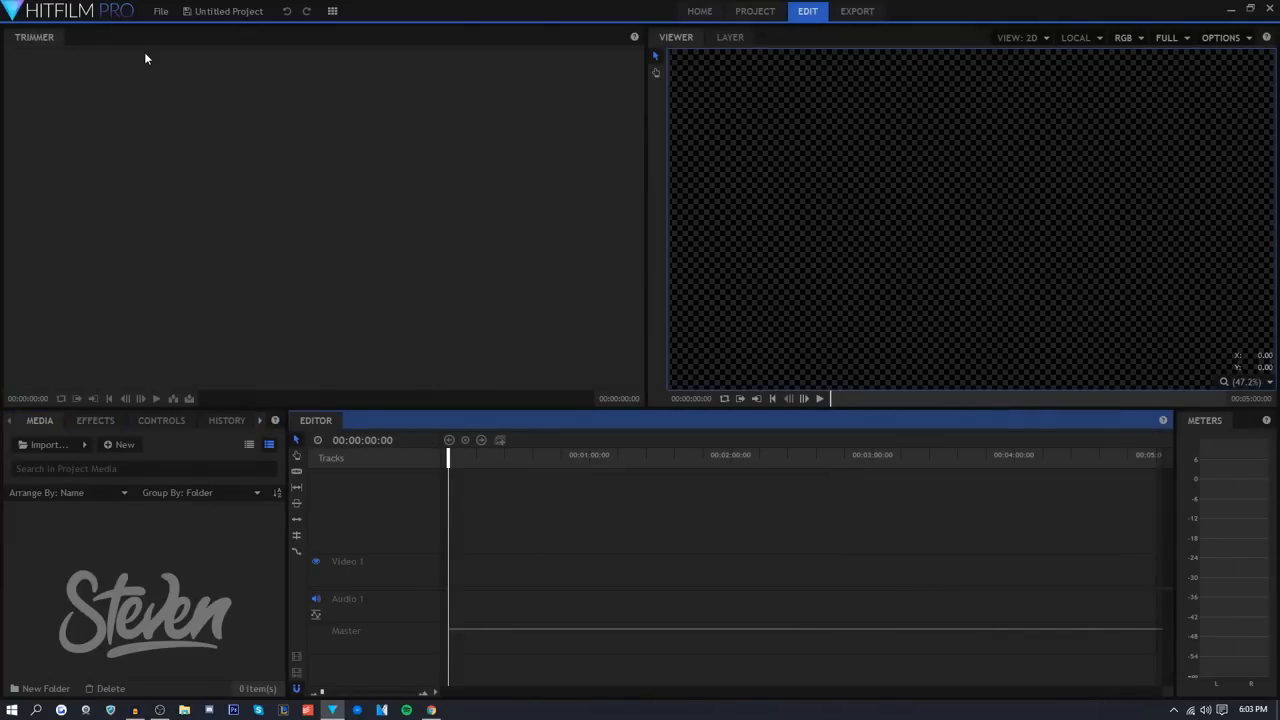
click(856, 11)
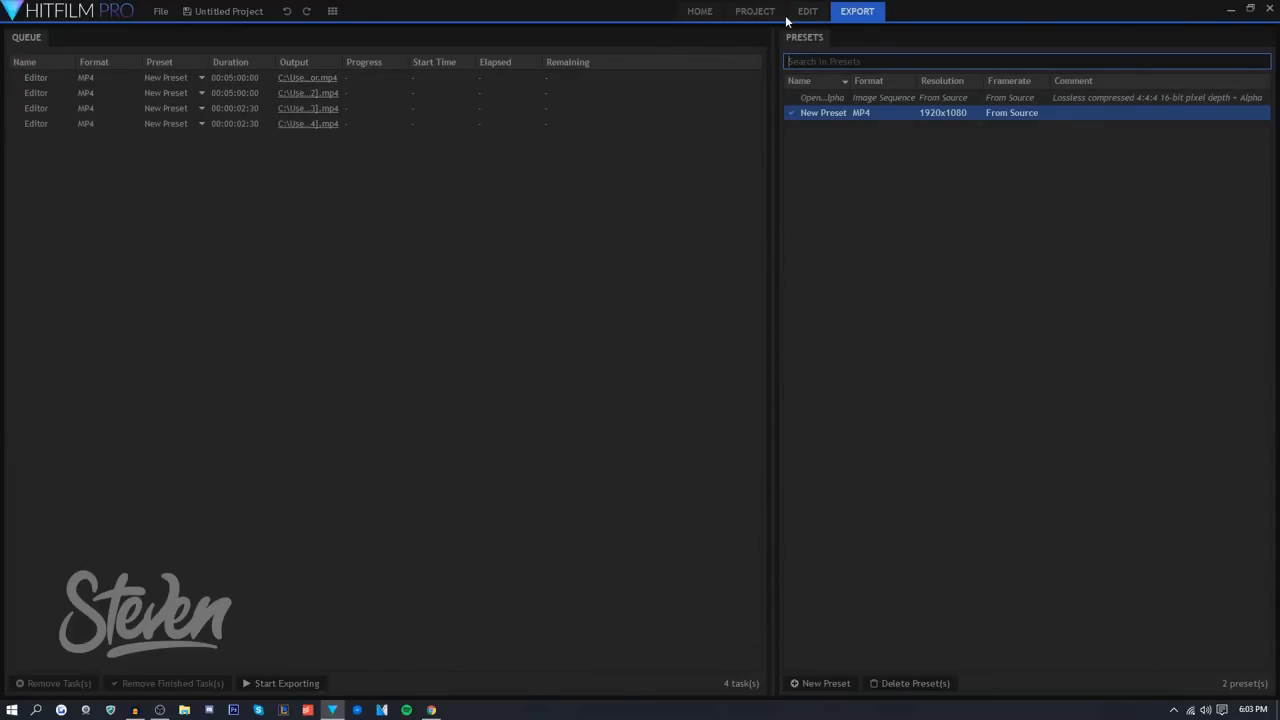
mouse_move(755, 11)
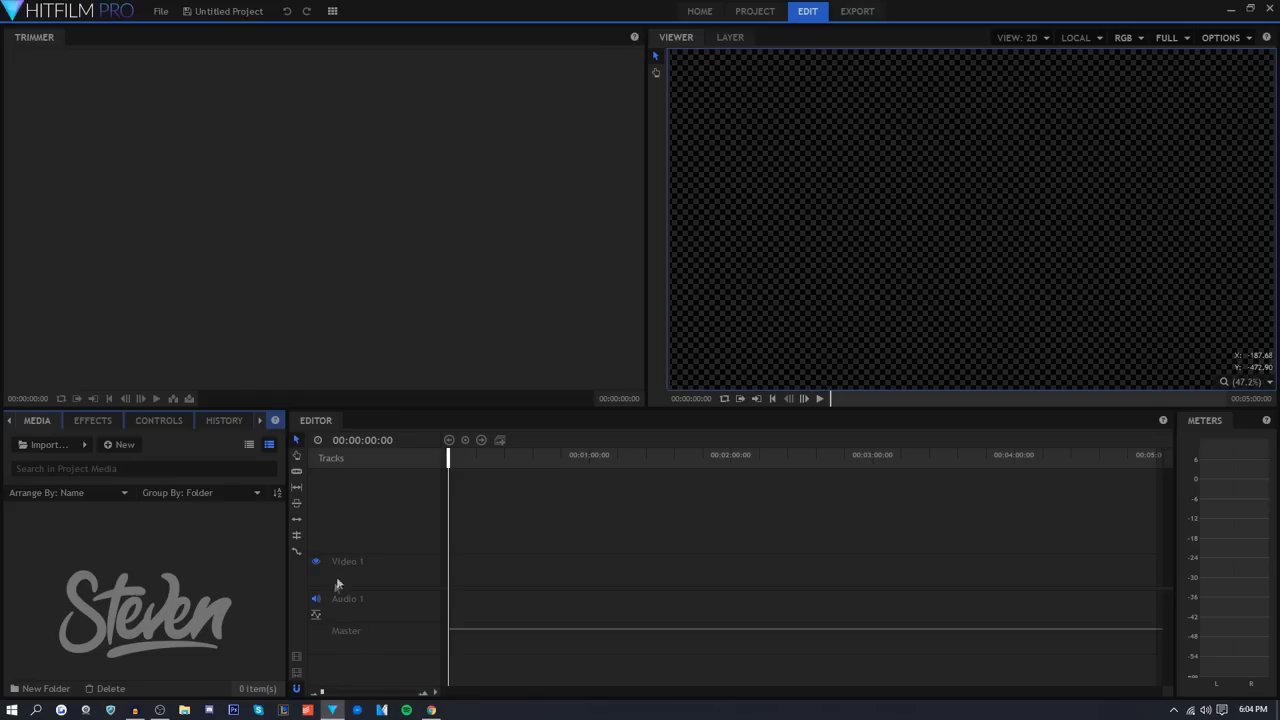
mouse_move(355, 570)
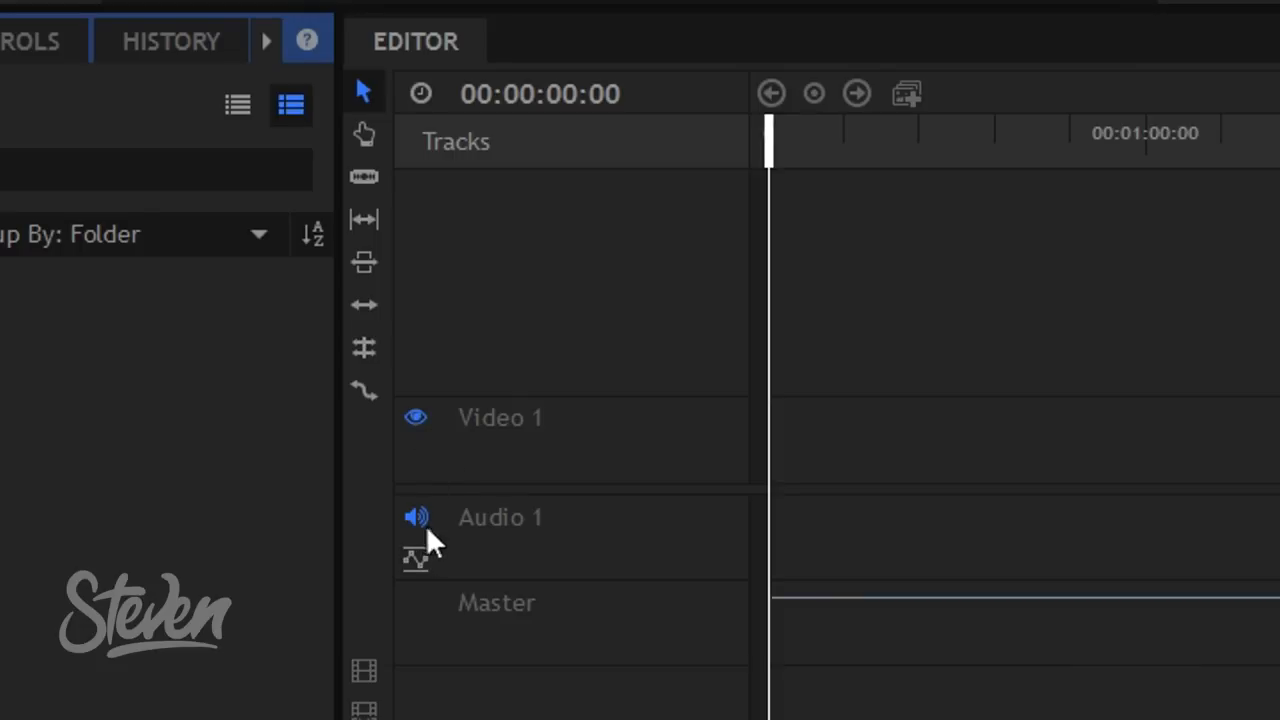
mouse_move(570, 515)
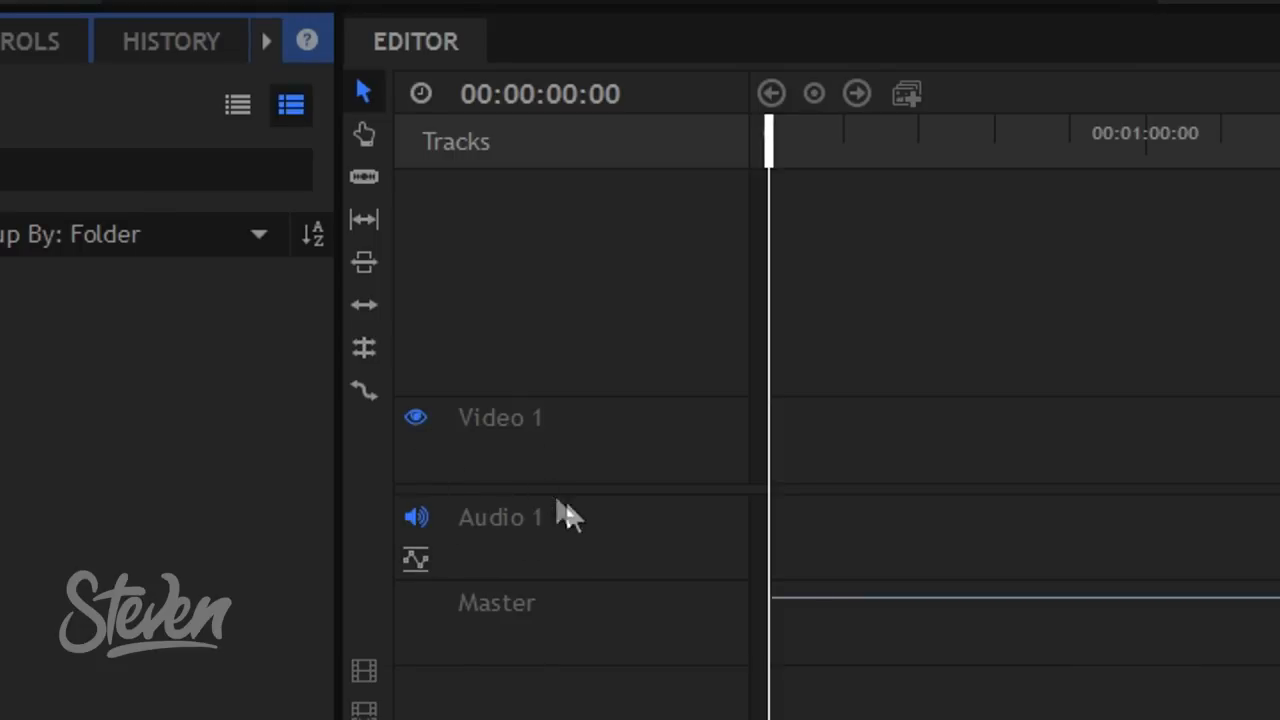
mouse_move(560, 500)
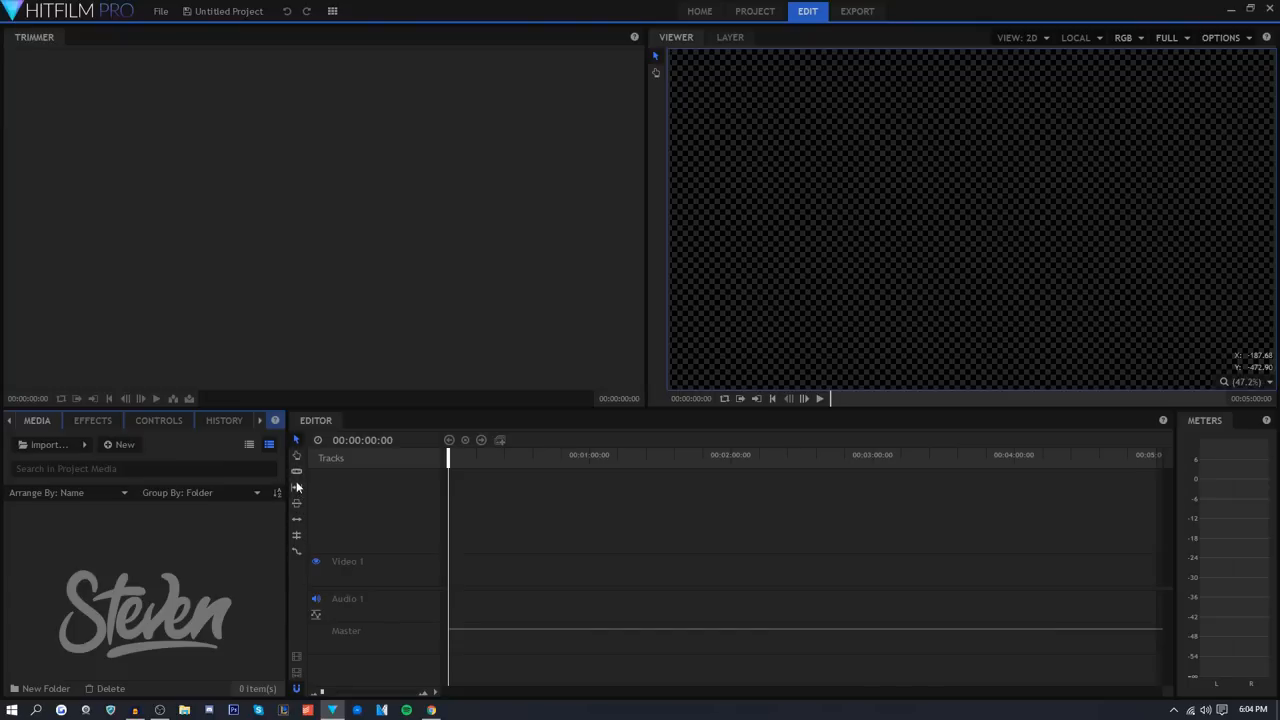
mouse_move(350, 522)
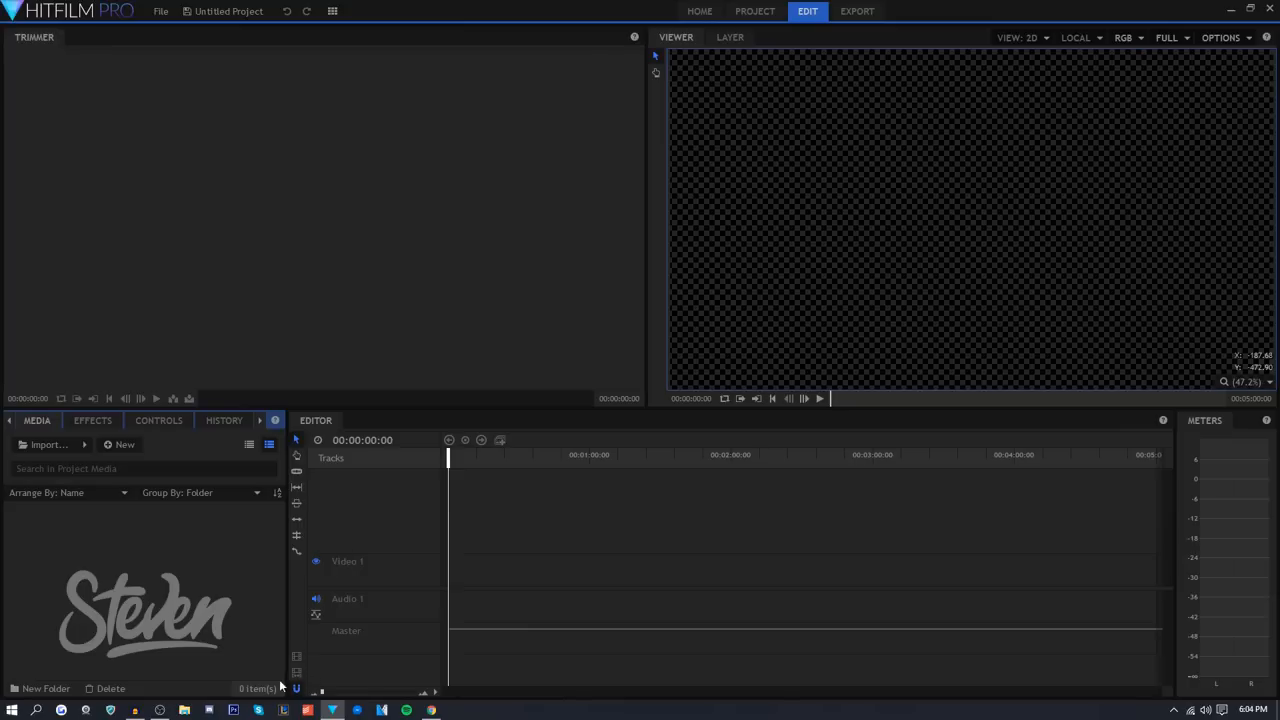
mouse_move(296, 657)
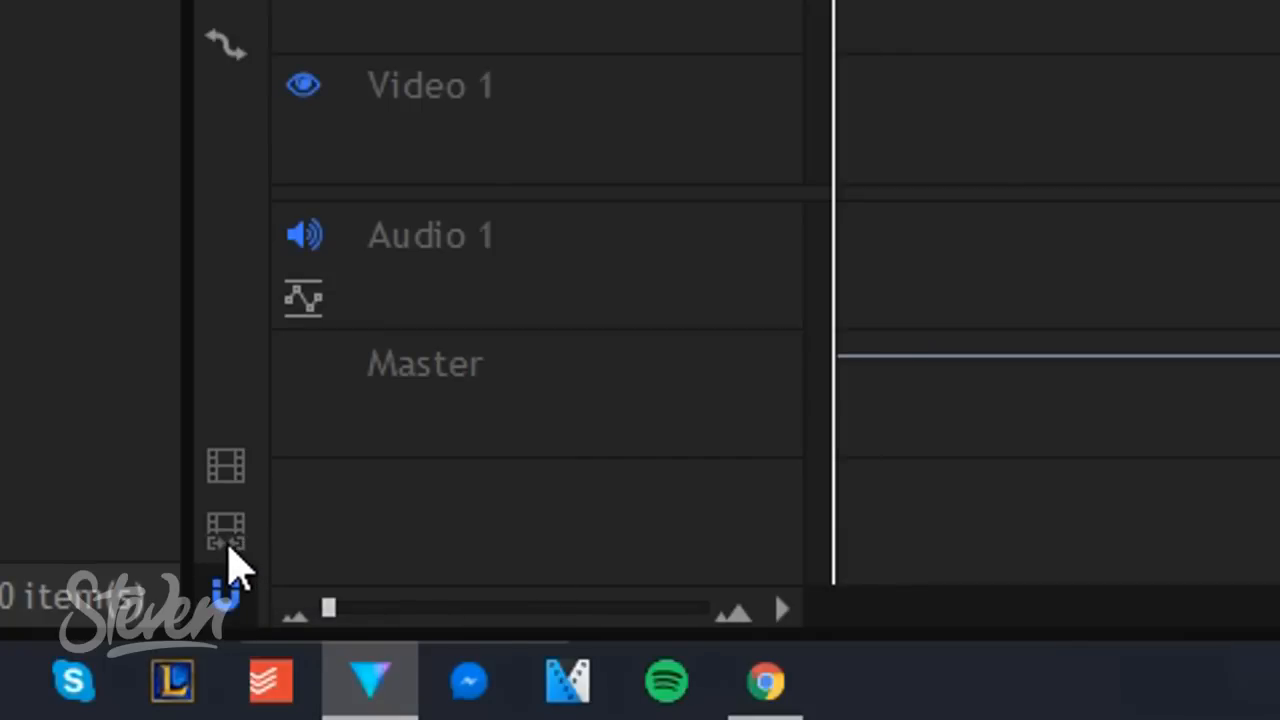
mouse_move(225, 530)
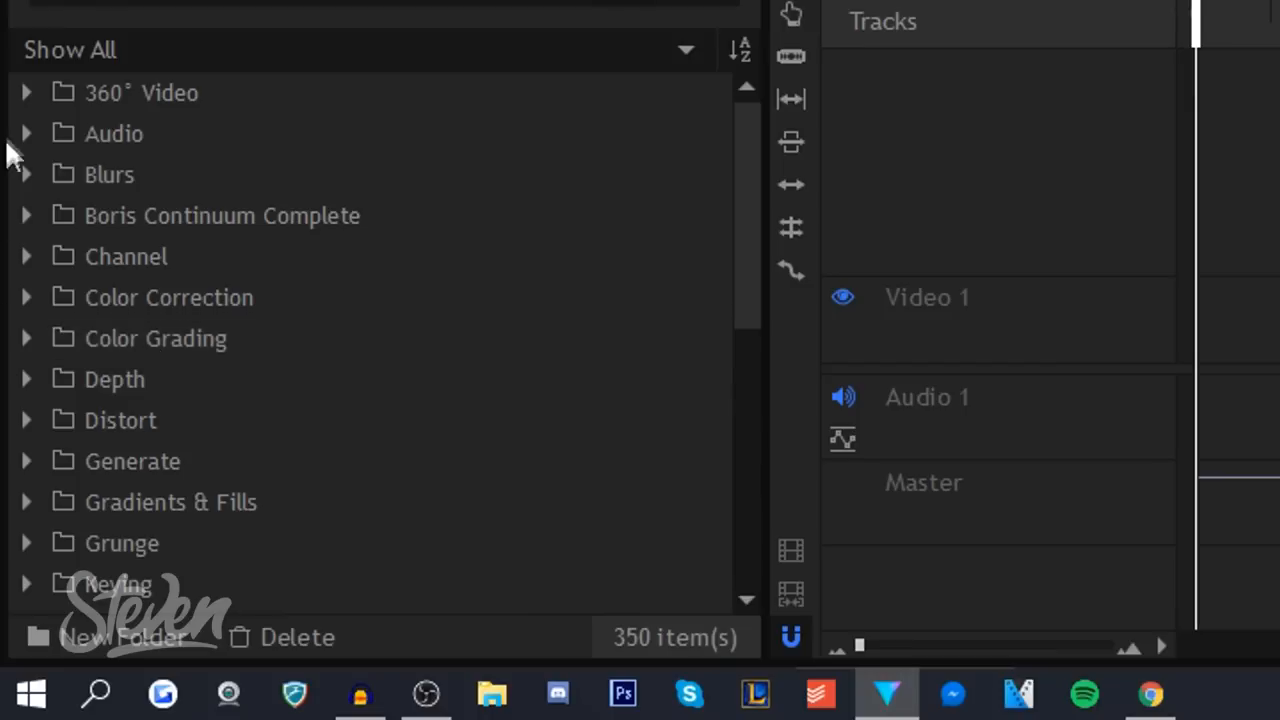
Expand the 360° Video folder in the Effects panel to reveal its effects
click(27, 92)
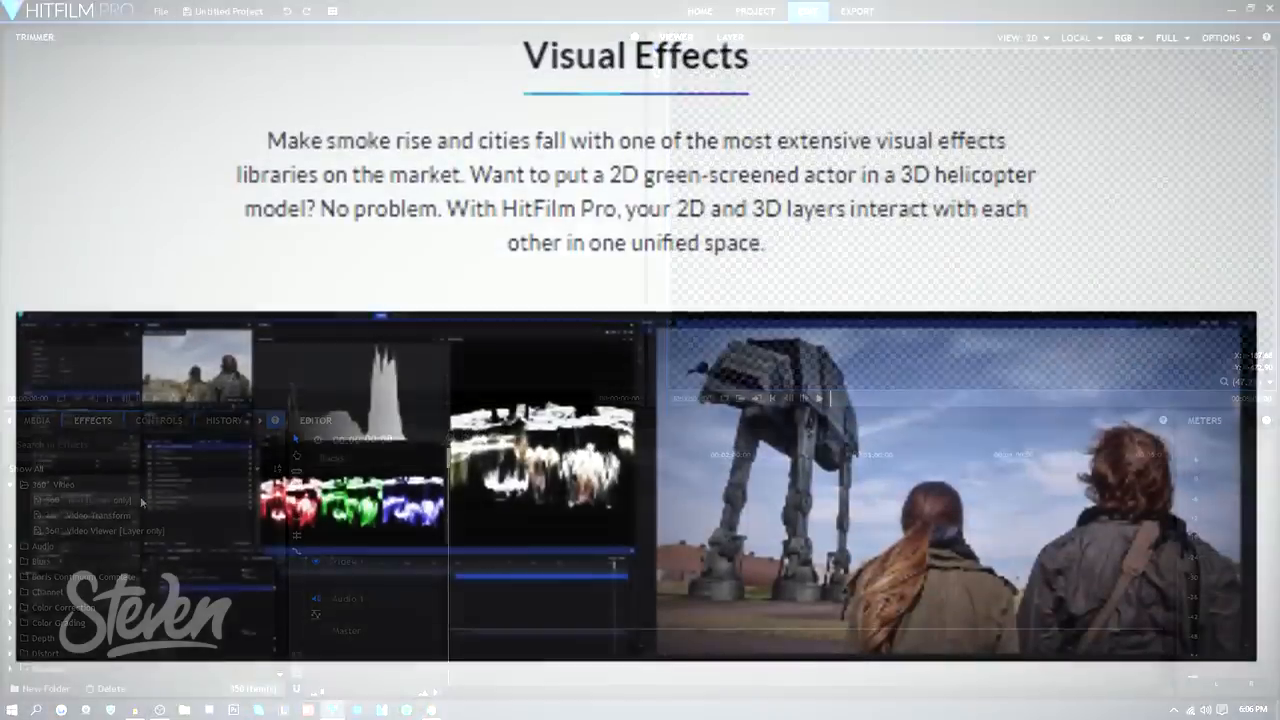
Scroll the features page to Unrivaled compositing, then open HitFilm's empty Media panel
scroll(down, 3)
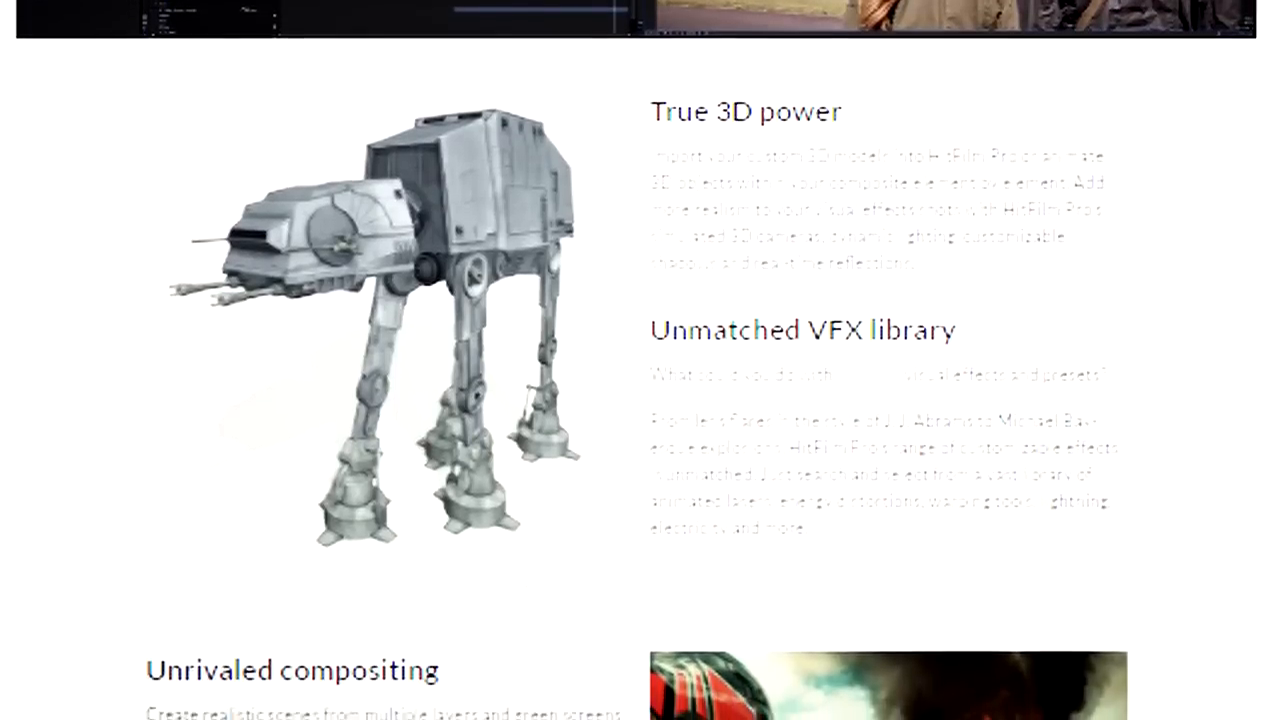
scroll(down, 3)
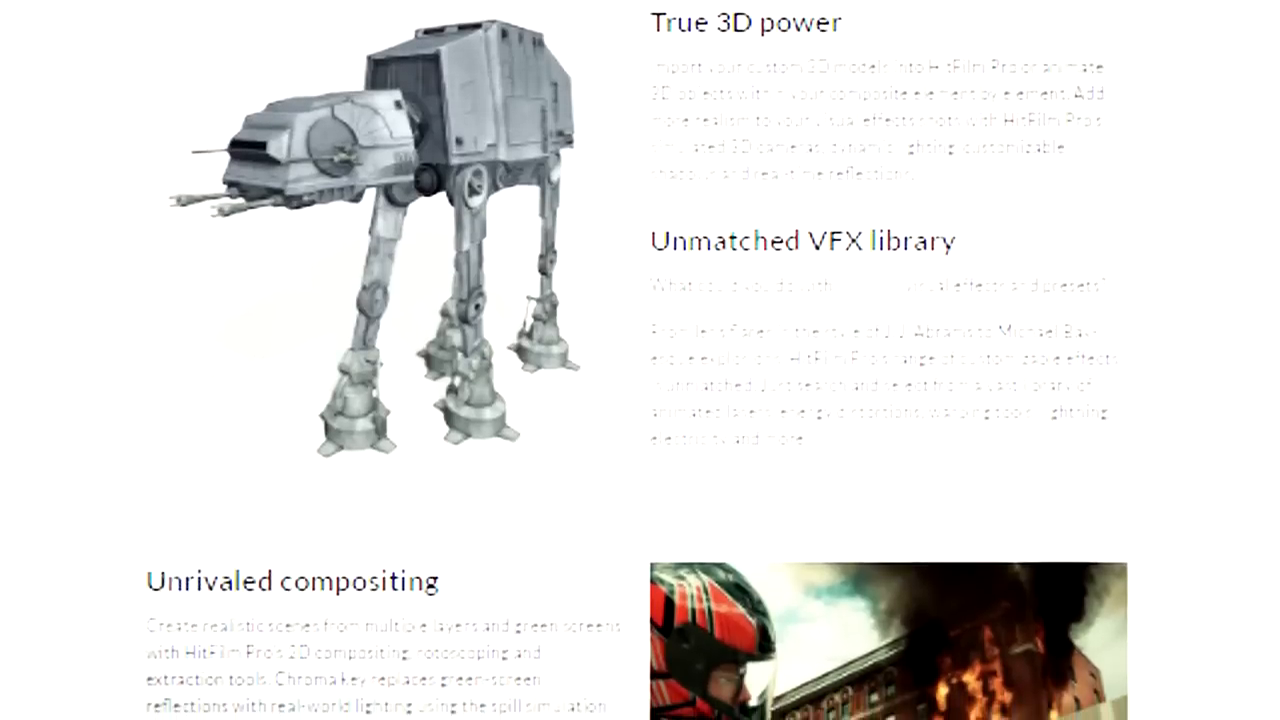
scroll(down, 3)
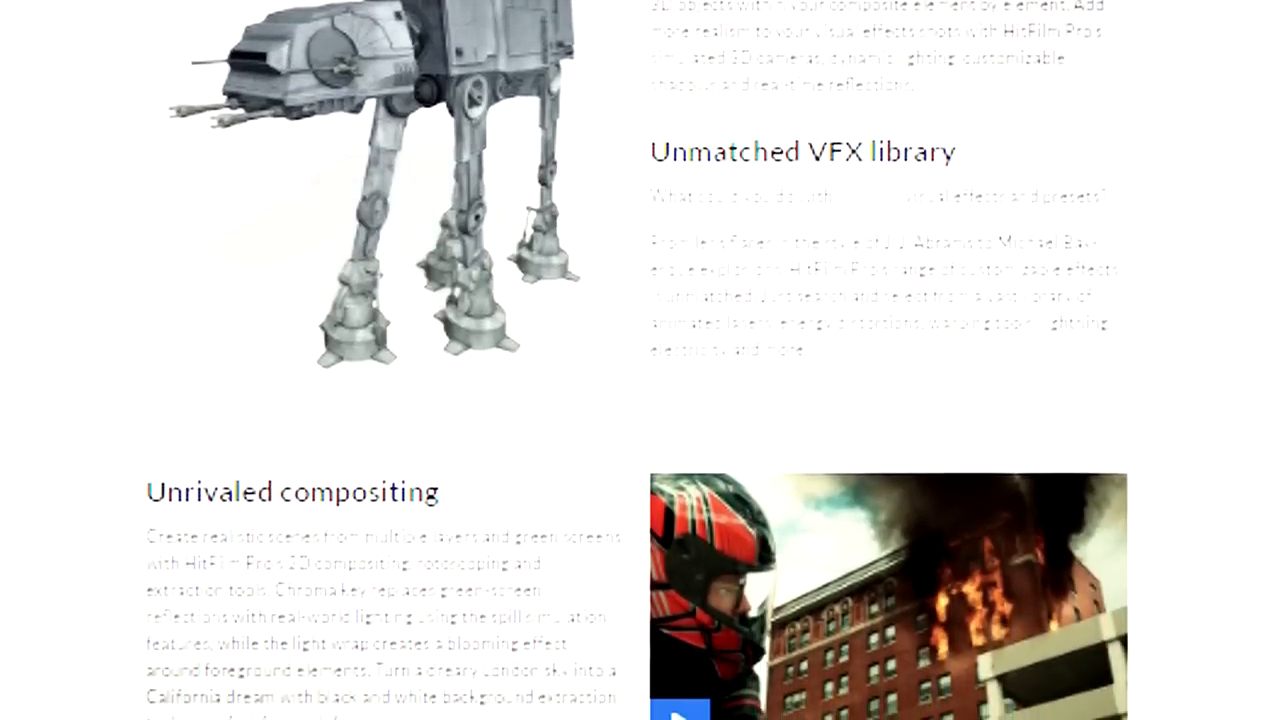
scroll(down, 3)
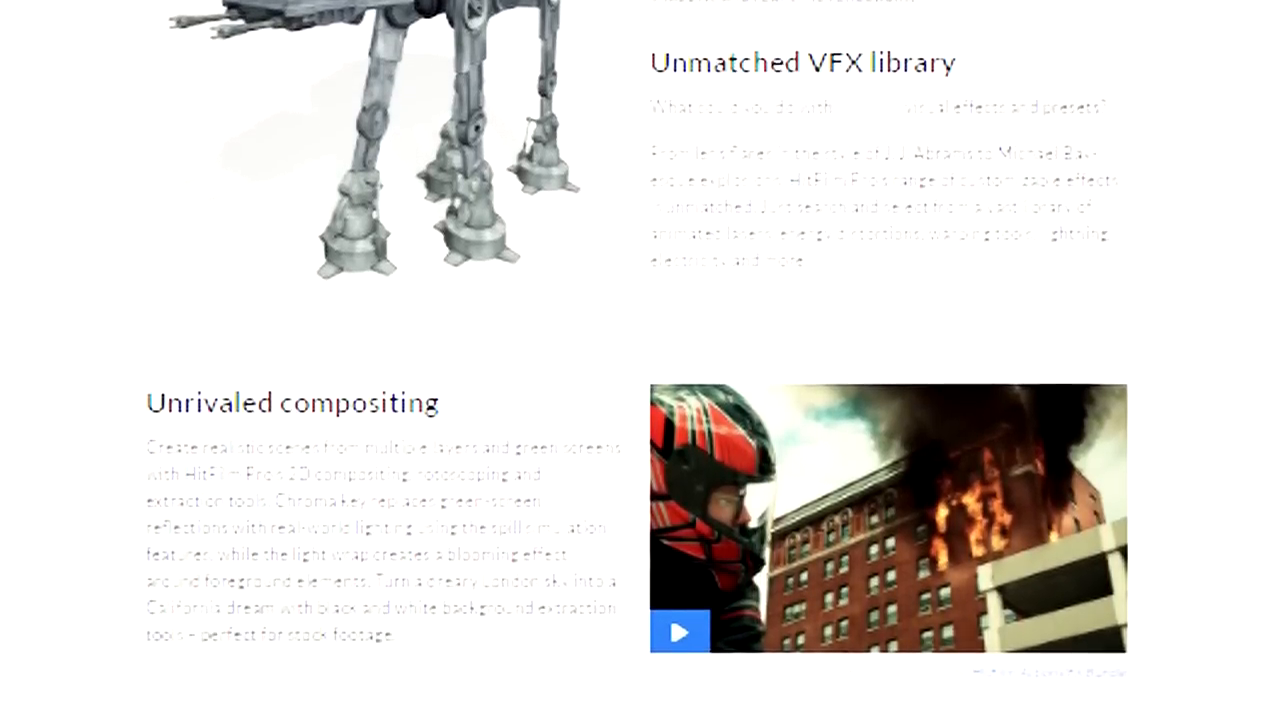
scroll(down, 3)
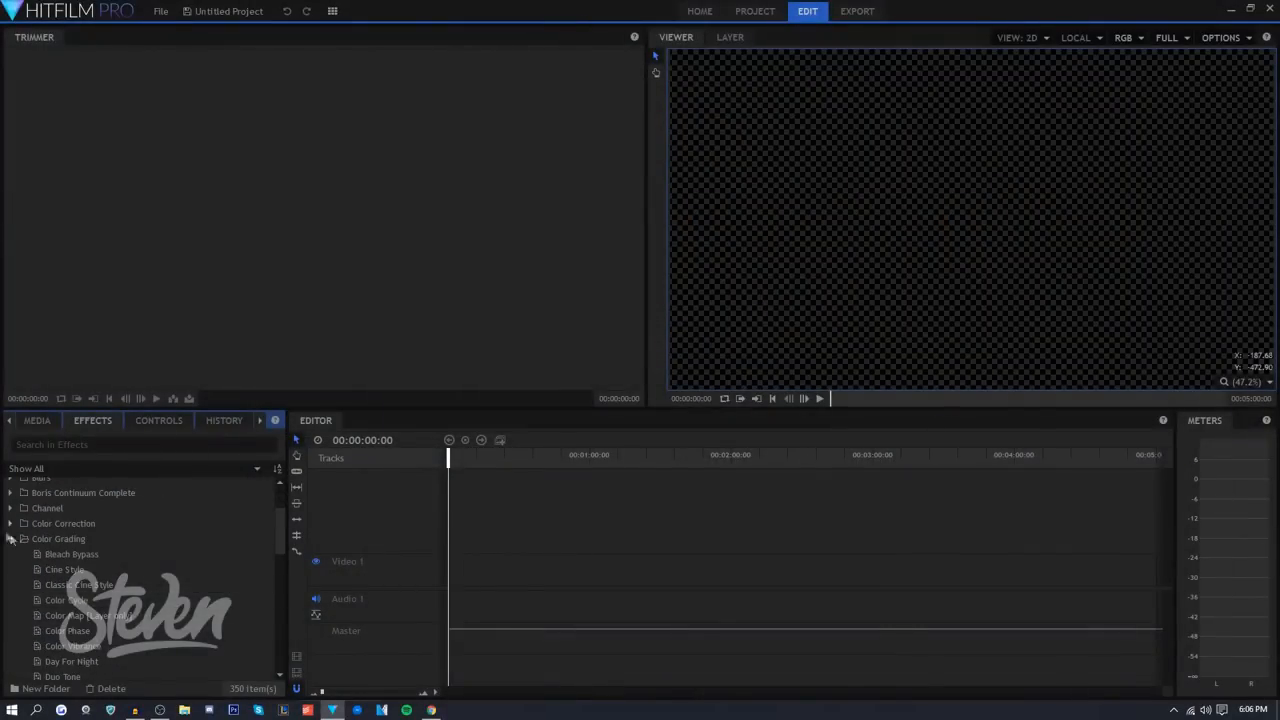
click(38, 420)
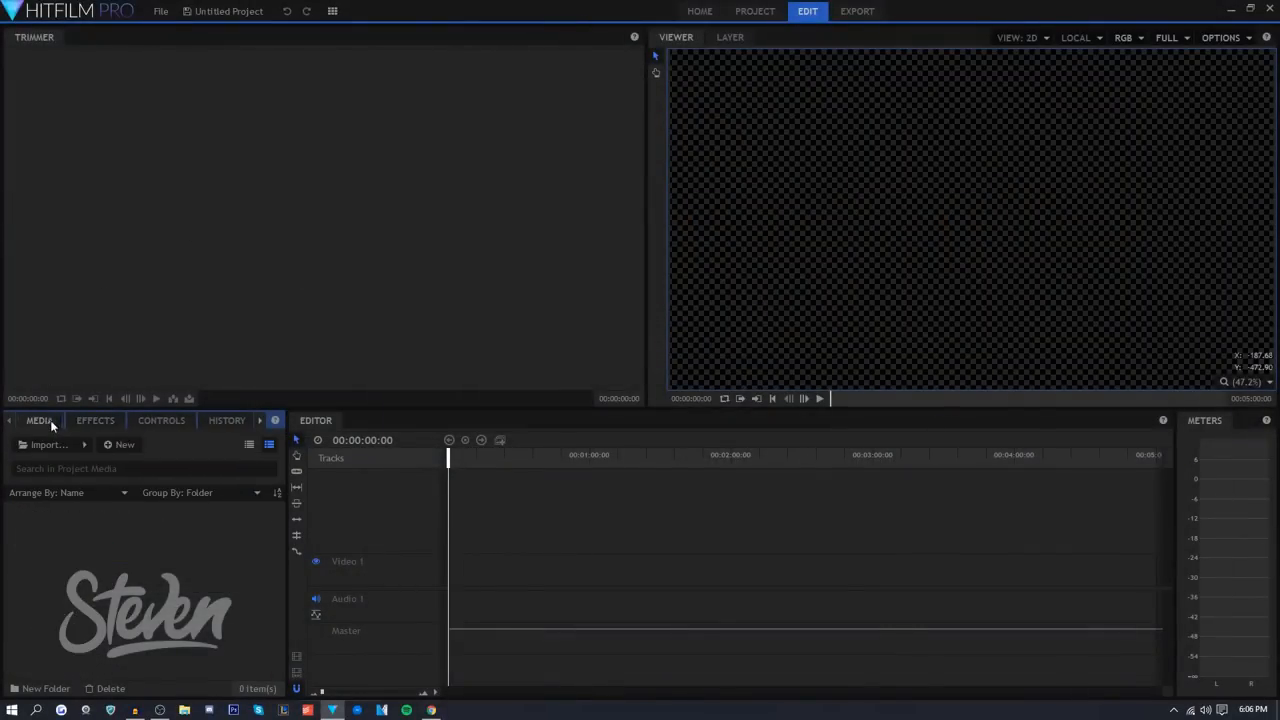
Import celebrities-hate-donald-trump.jpg and place it as a clip on the Video 1 track
click(47, 444)
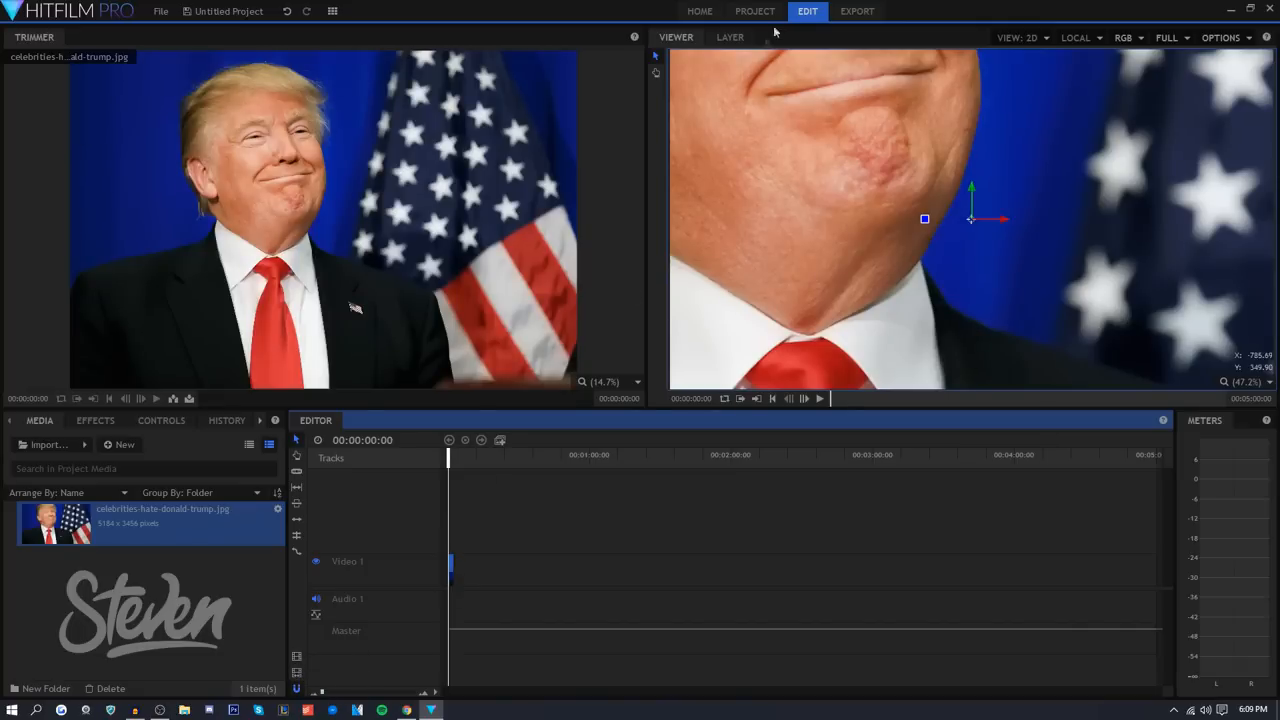
click(857, 11)
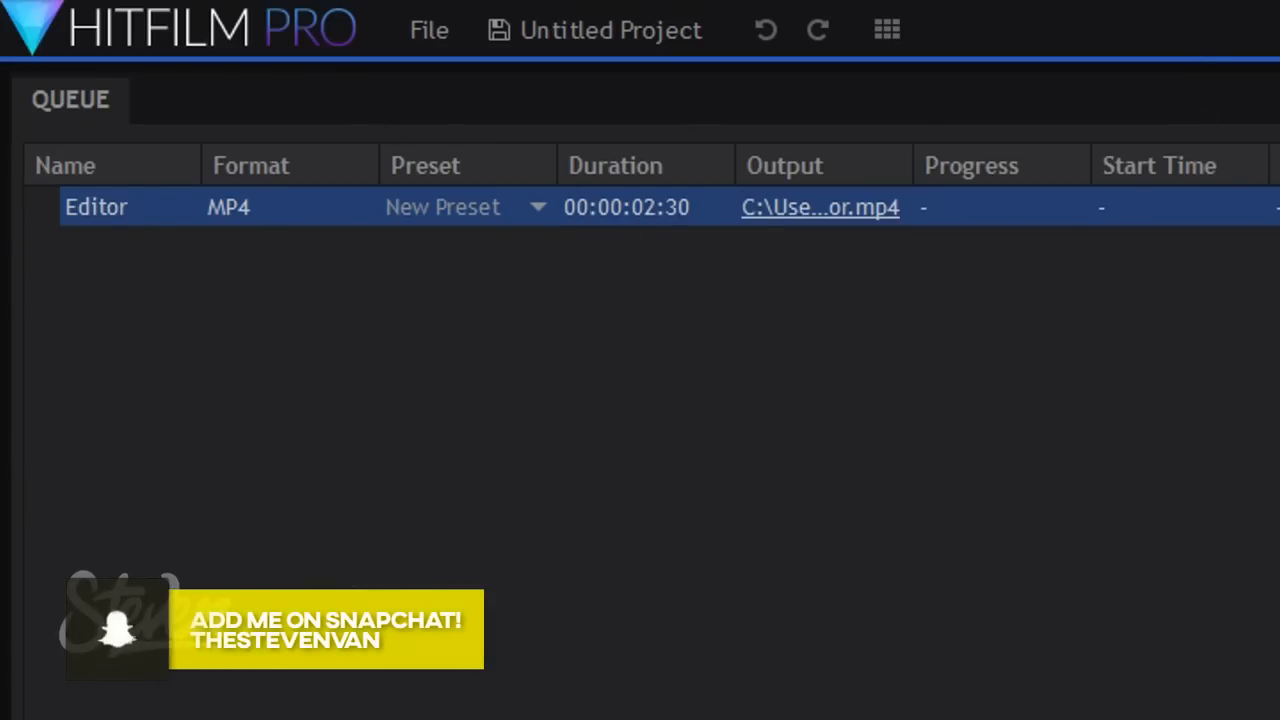
click(807, 11)
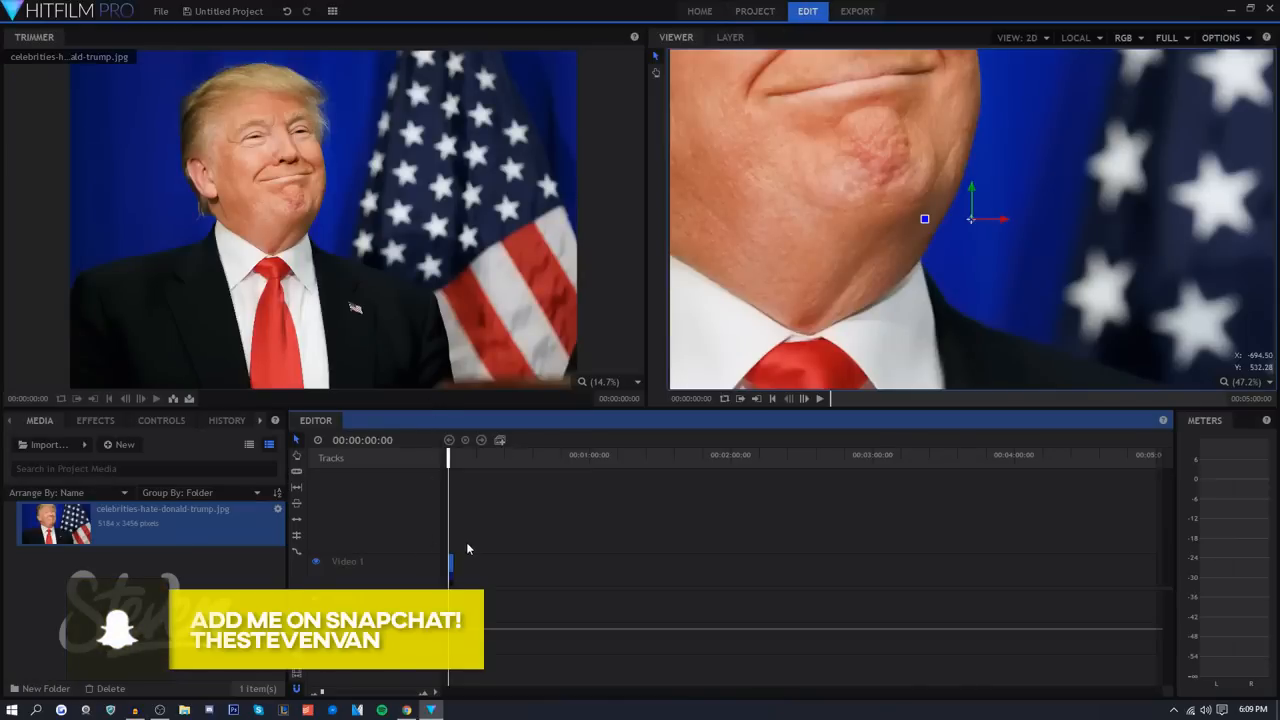
drag(55, 523, 640, 570)
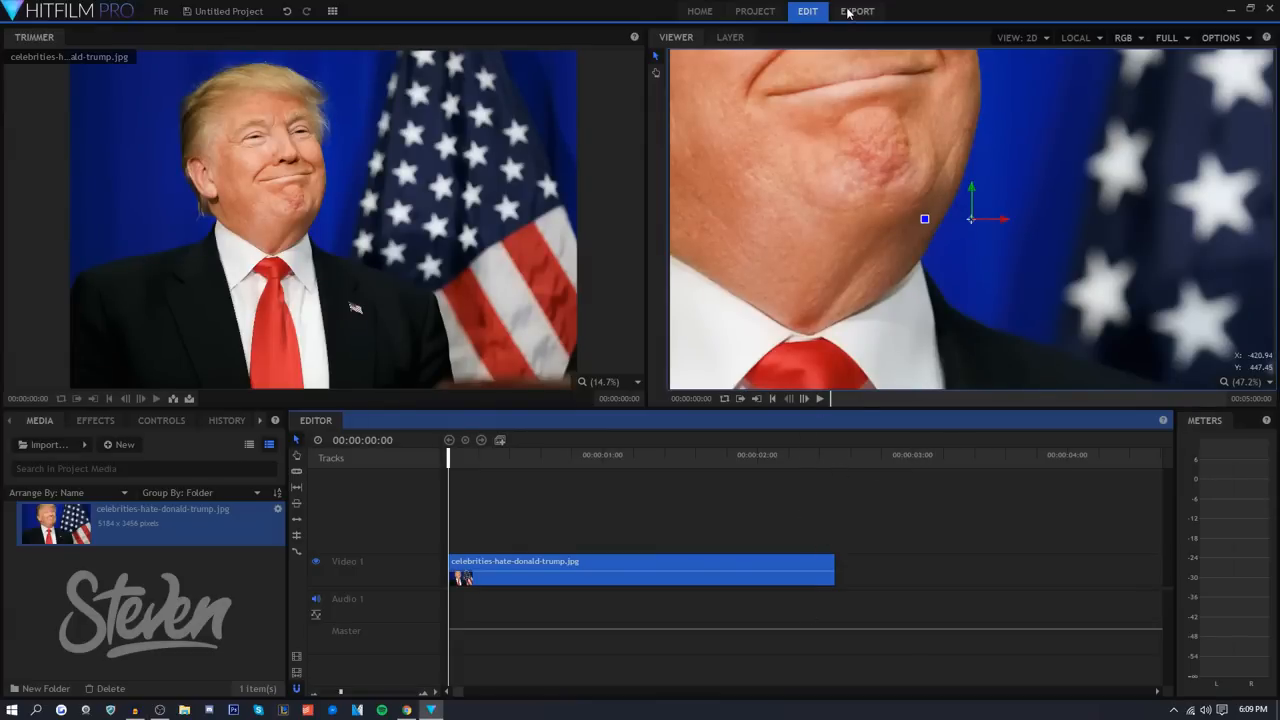
Start the MP4 export of the Editor timeline, then suspend it after two seconds
click(857, 11)
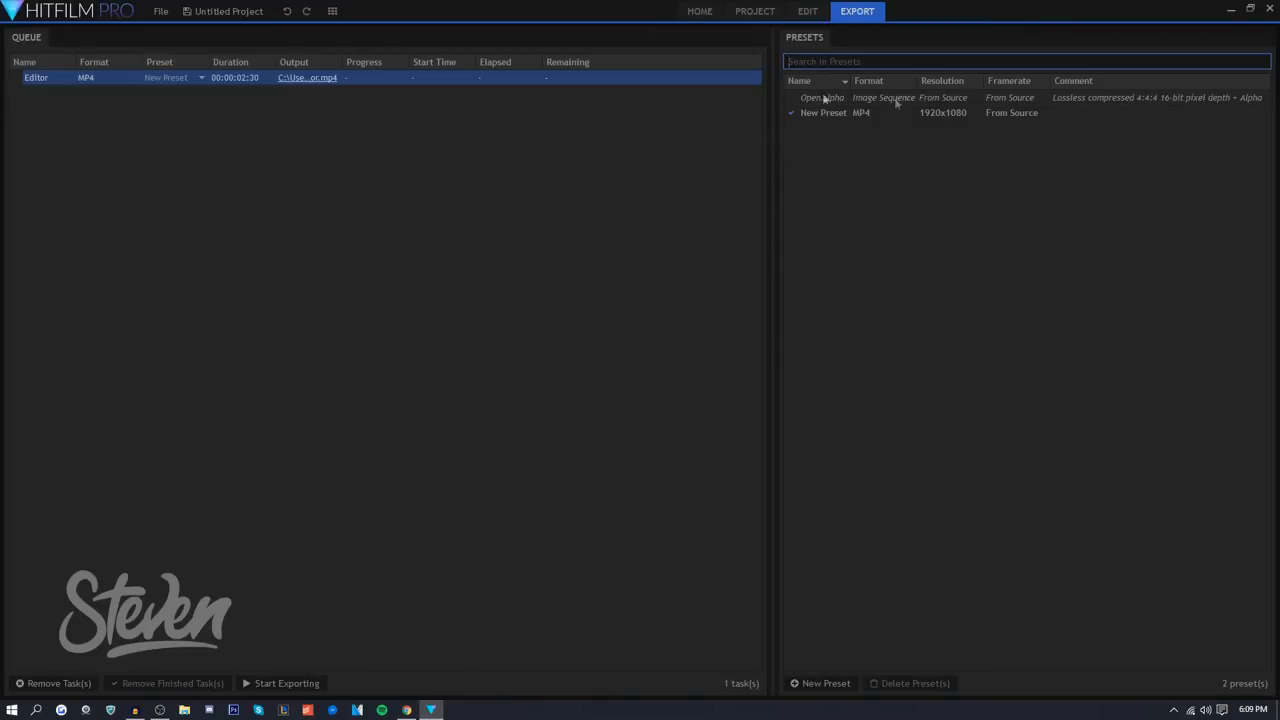
mouse_move(810, 112)
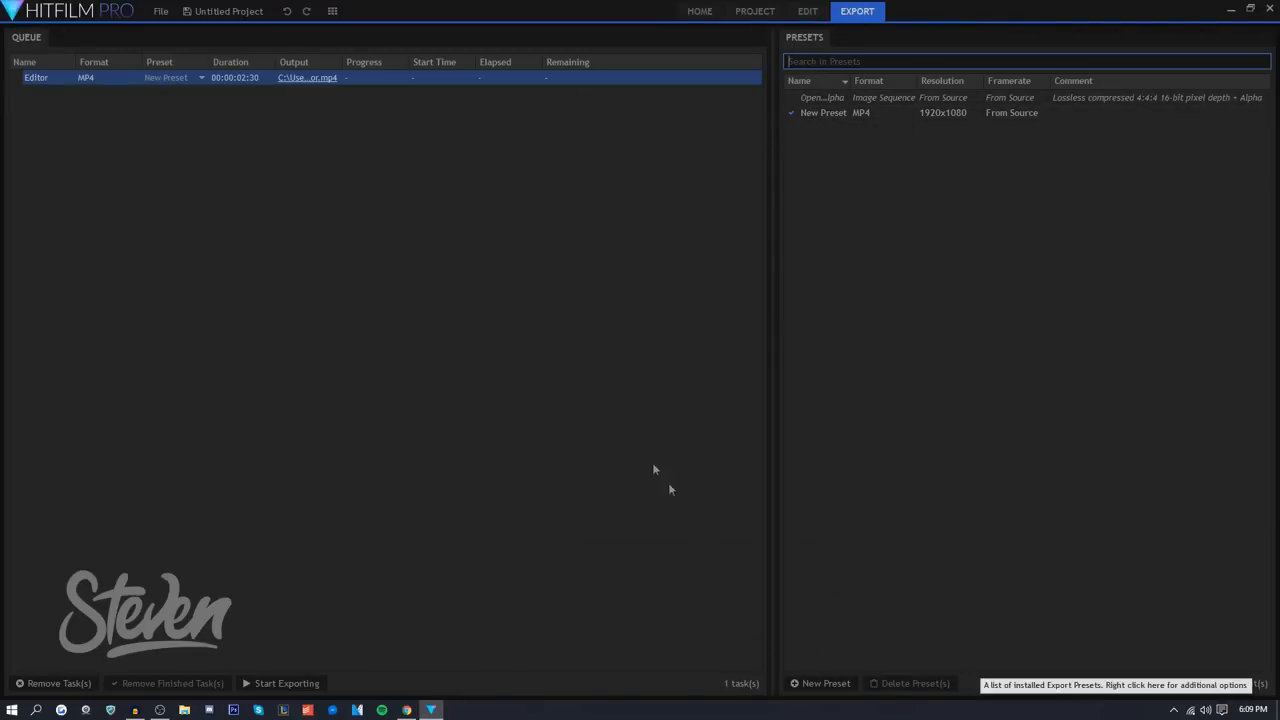
click(286, 683)
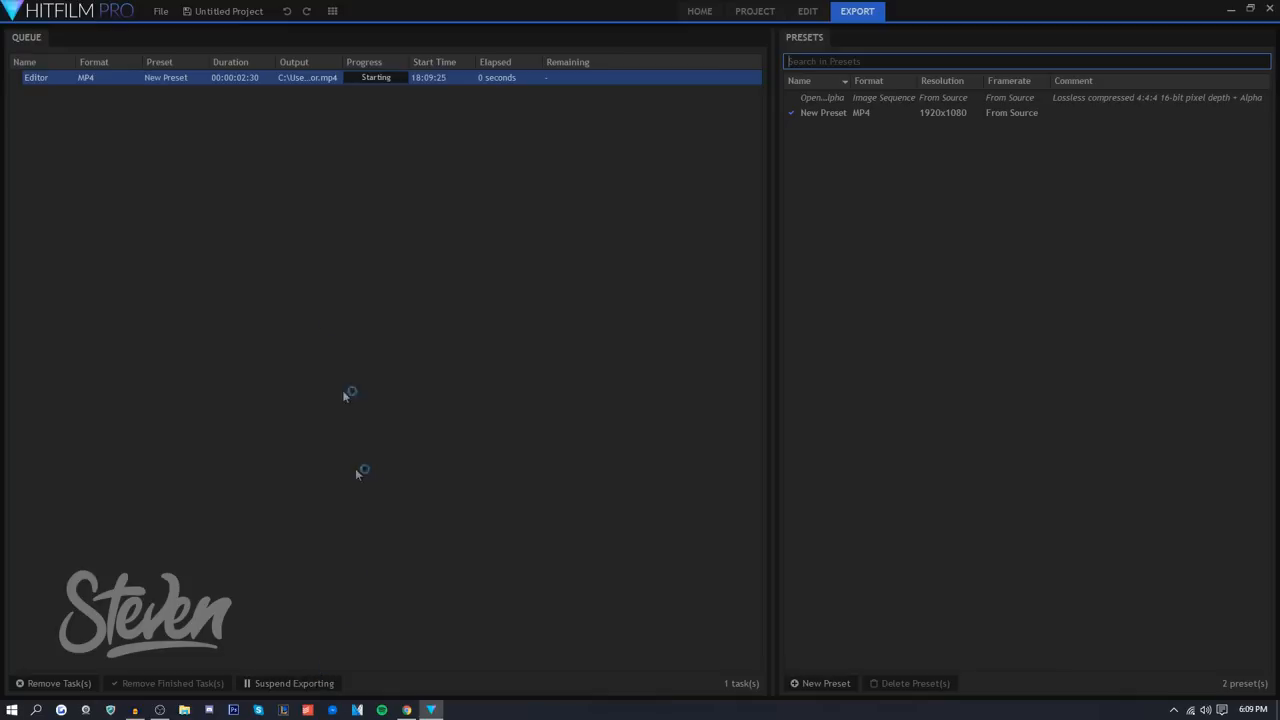
click(294, 683)
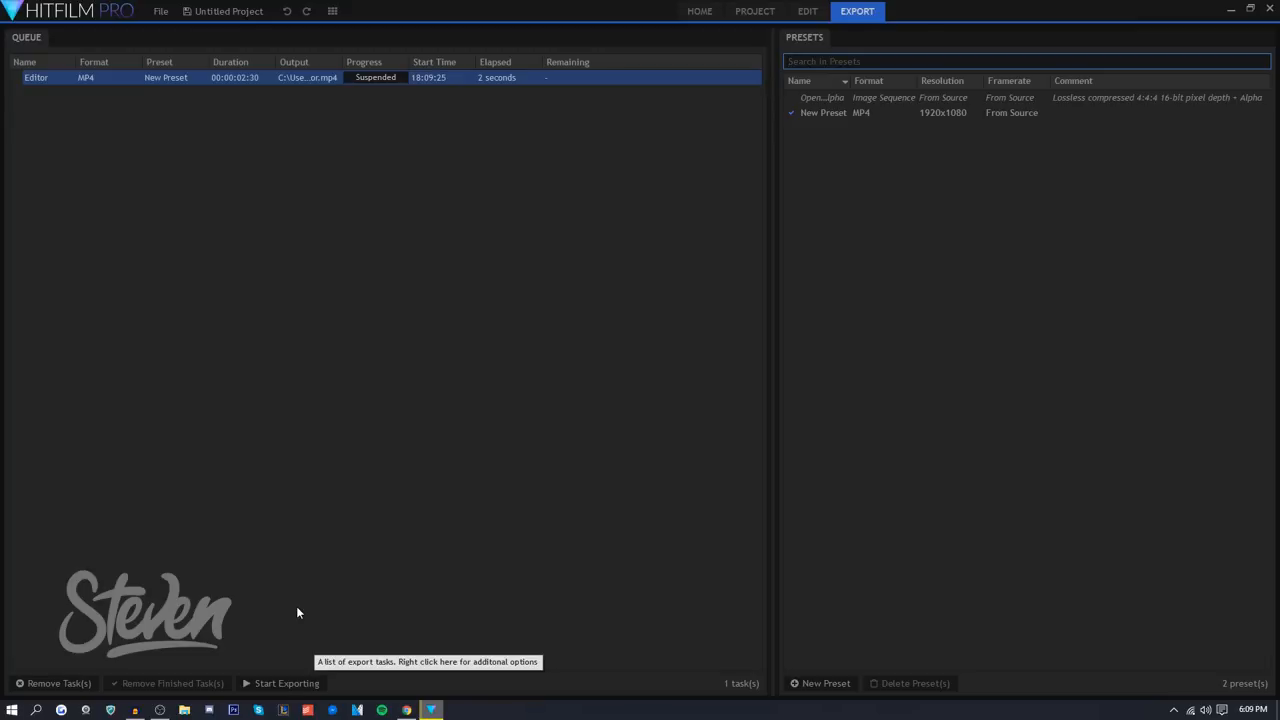
mouse_move(755, 11)
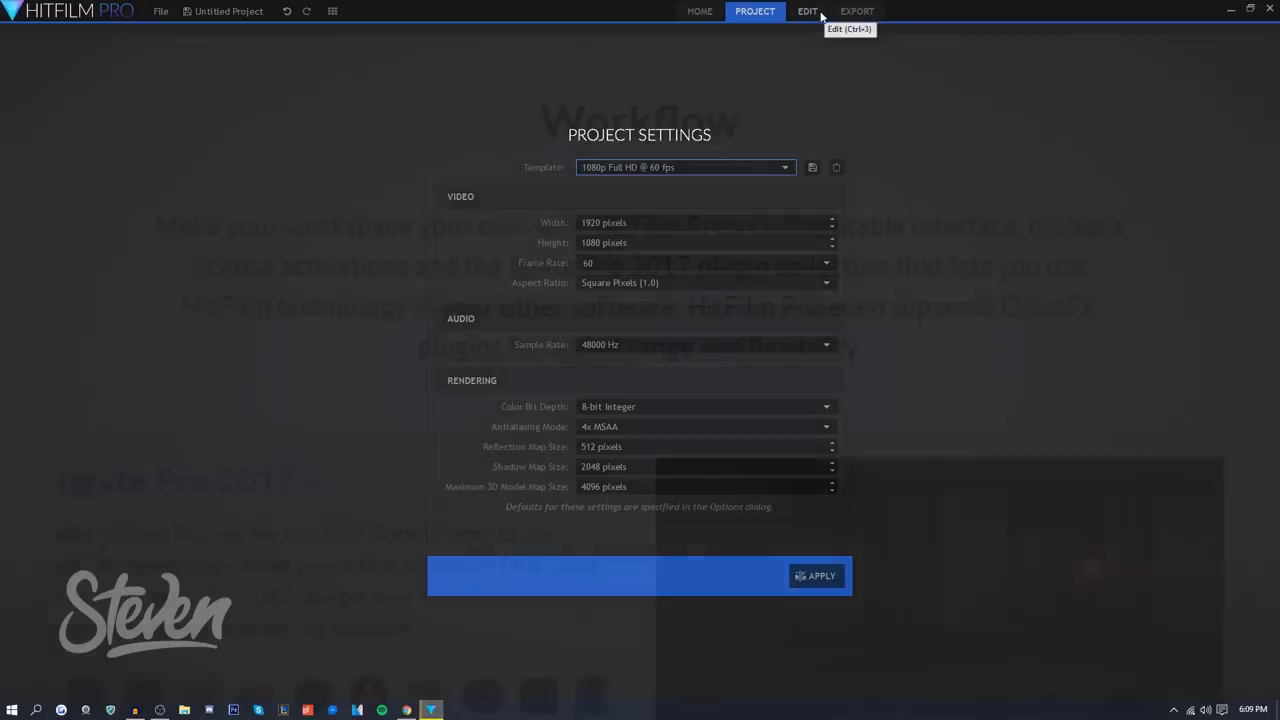
Scroll past Ignite Pro 2017, Industry standard and Multiple activations to Customizable Workspace
click(817, 575)
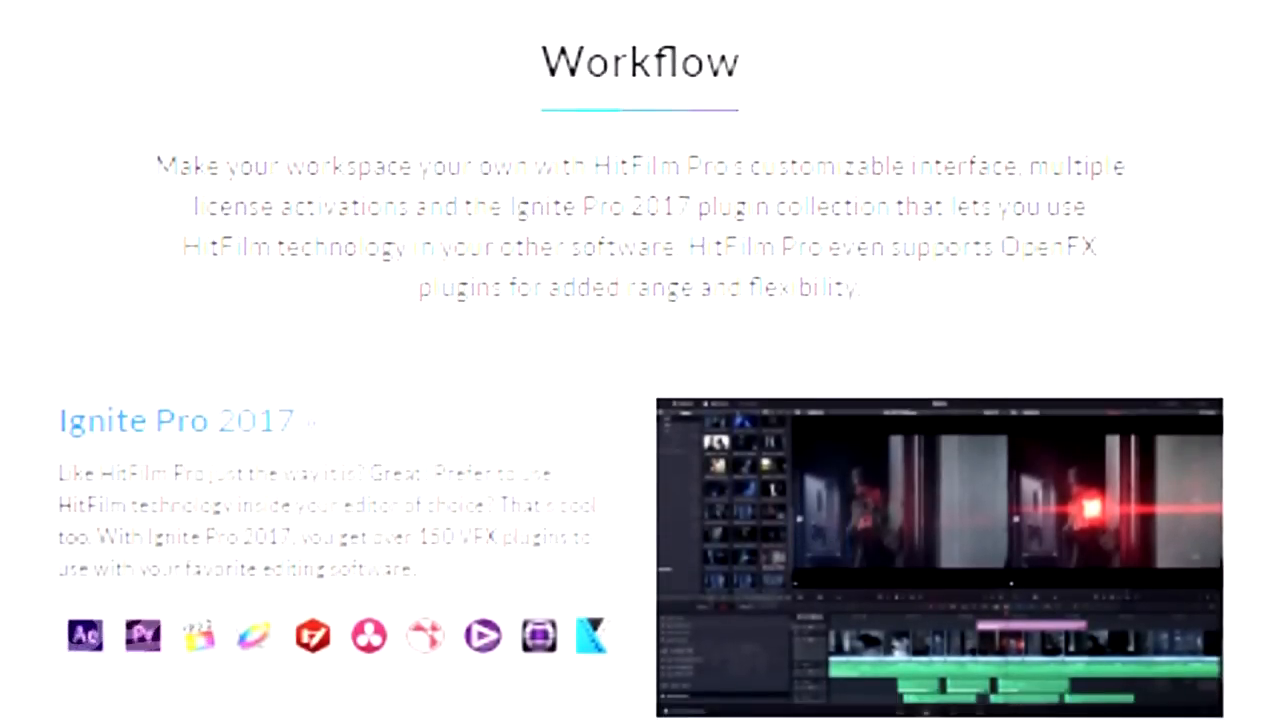
scroll(down, 3)
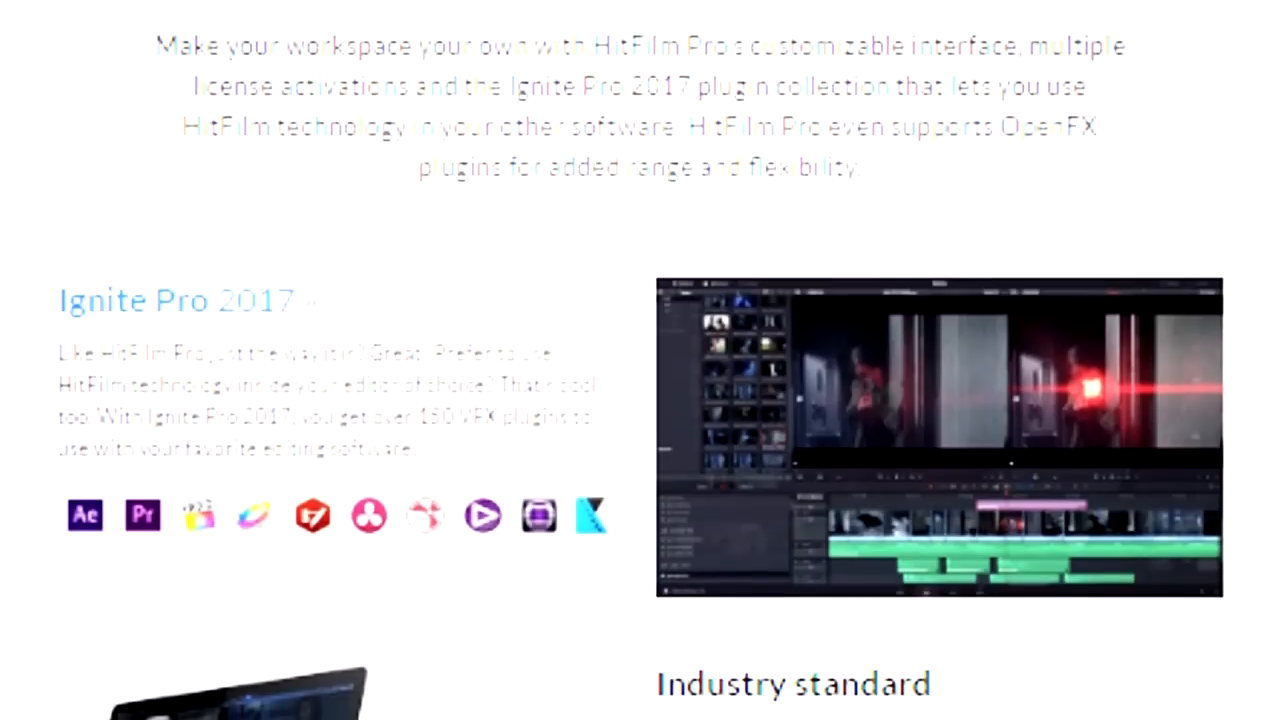
scroll(down, 3)
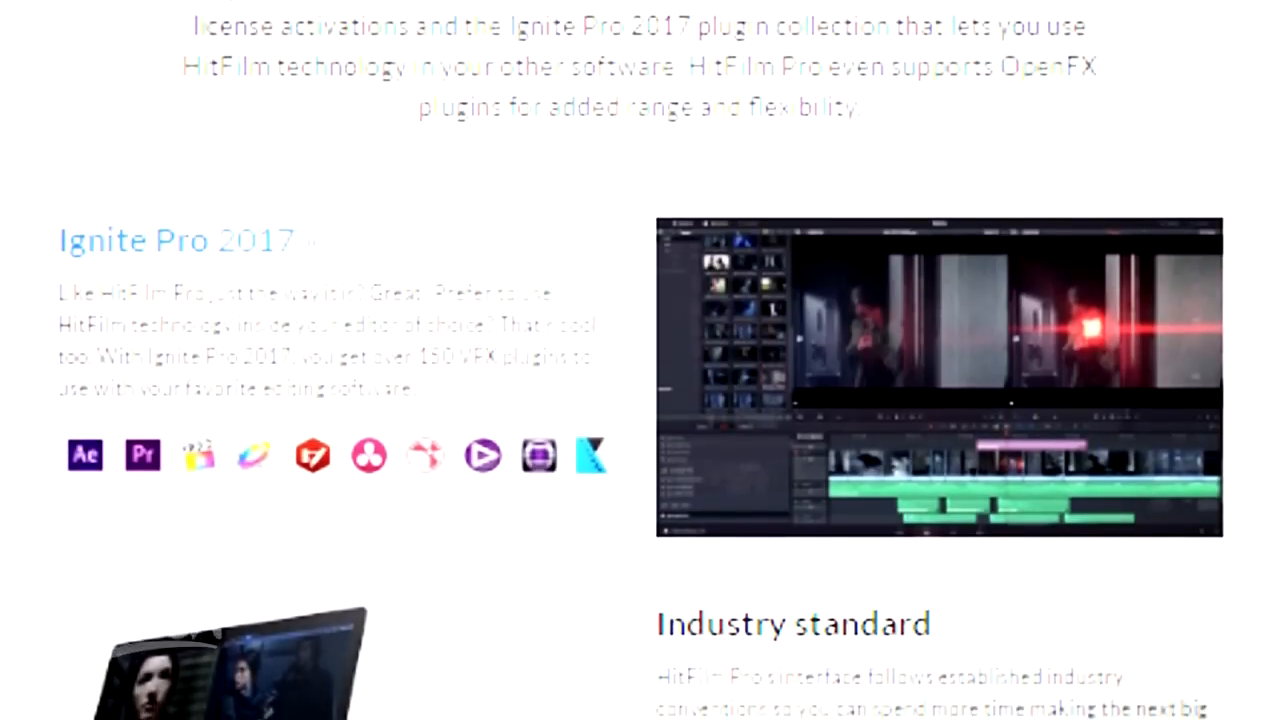
scroll(down, 3)
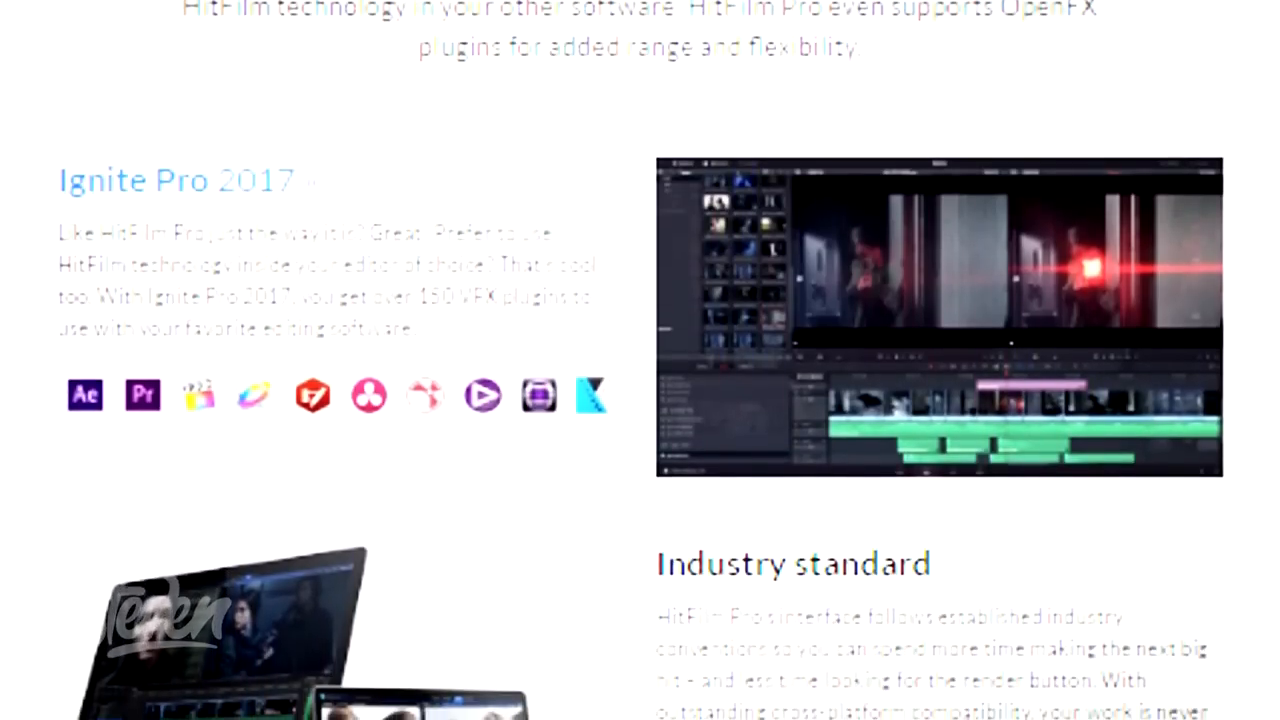
scroll(down, 3)
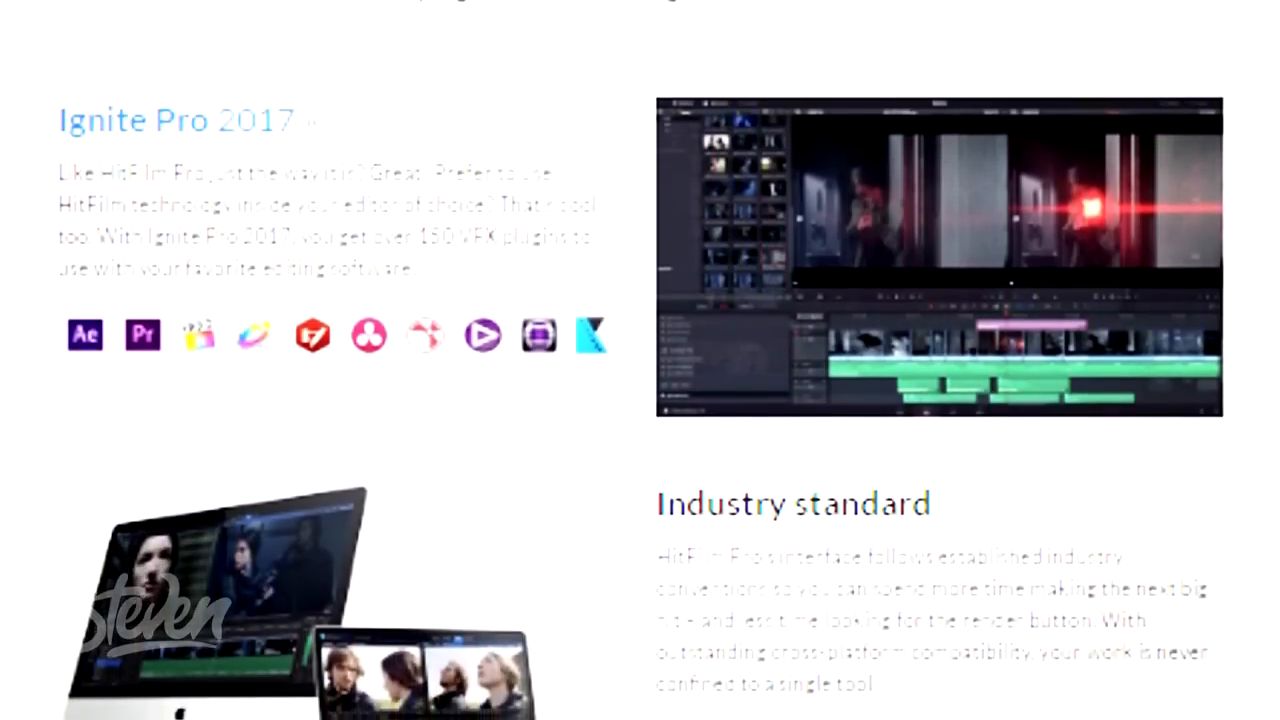
scroll(down, 3)
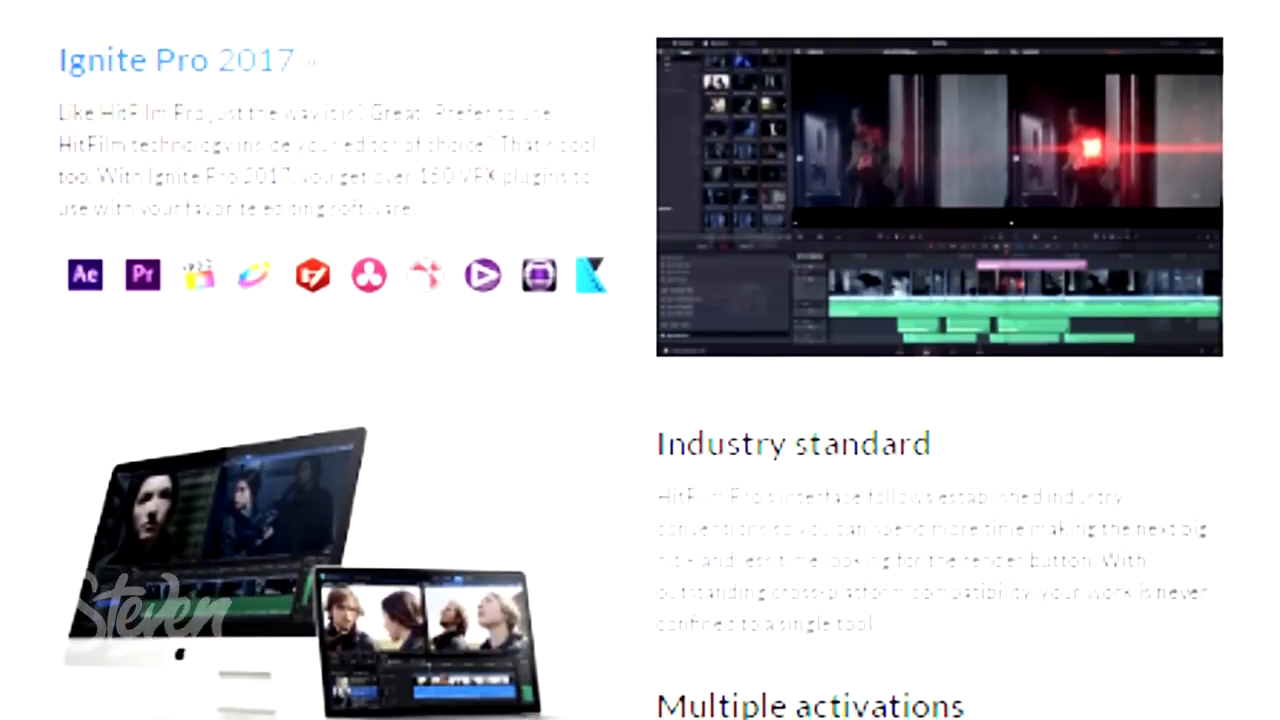
scroll(down, 3)
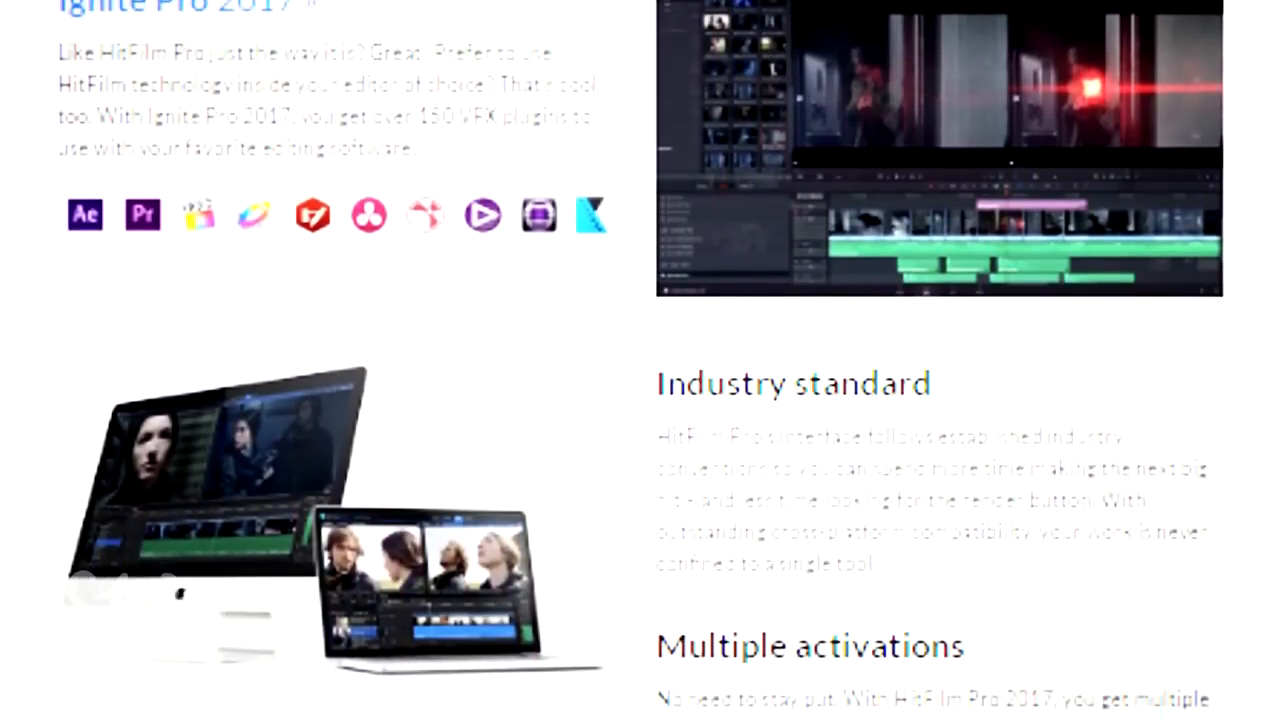
scroll(down, 3)
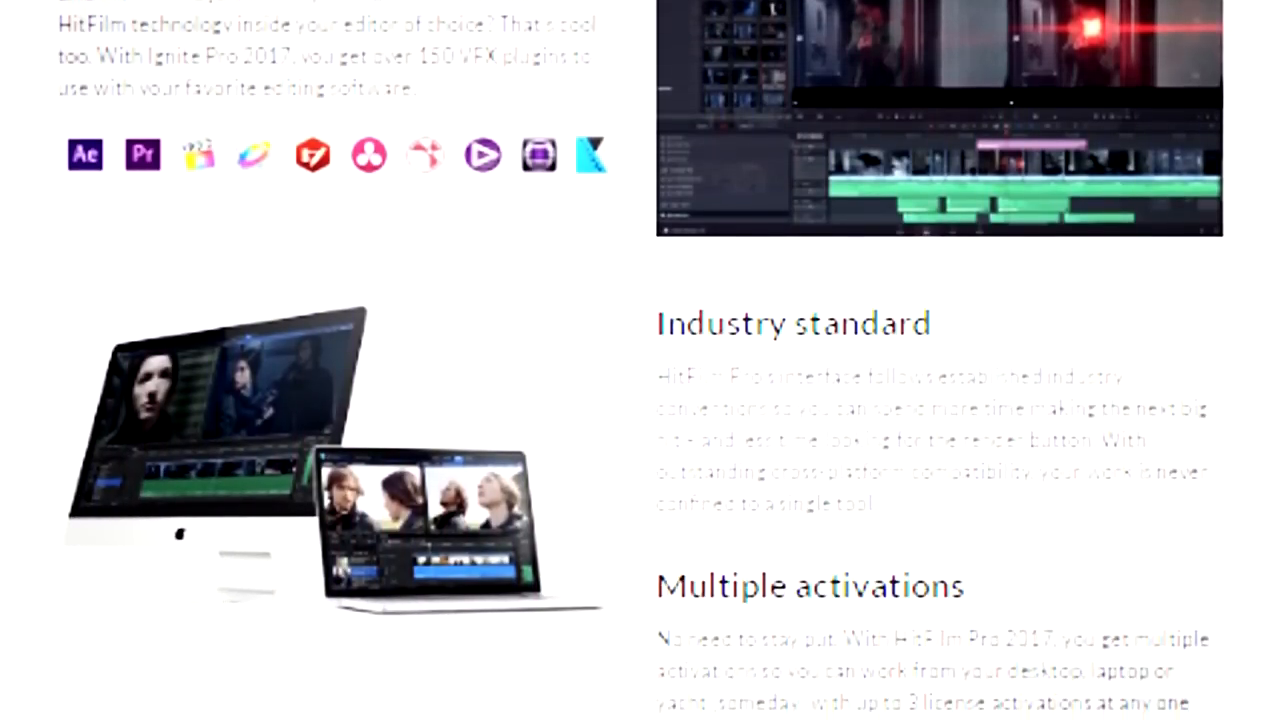
scroll(down, 3)
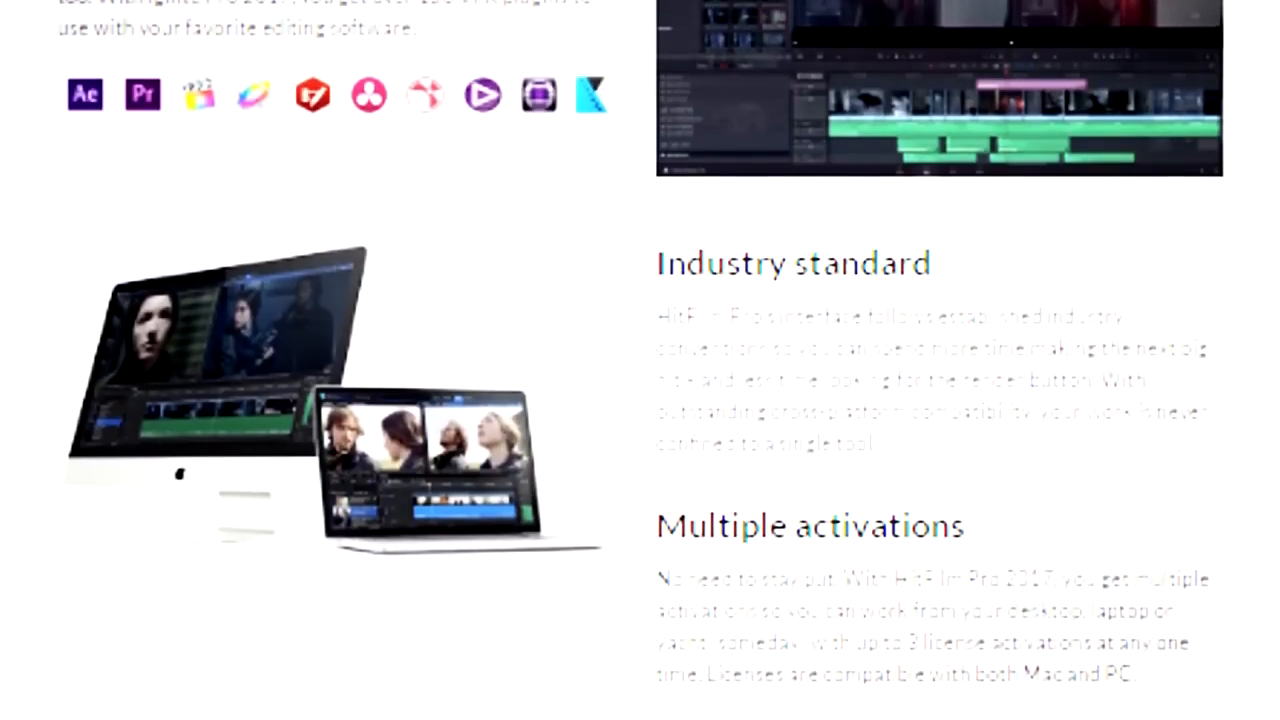
scroll(down, 3)
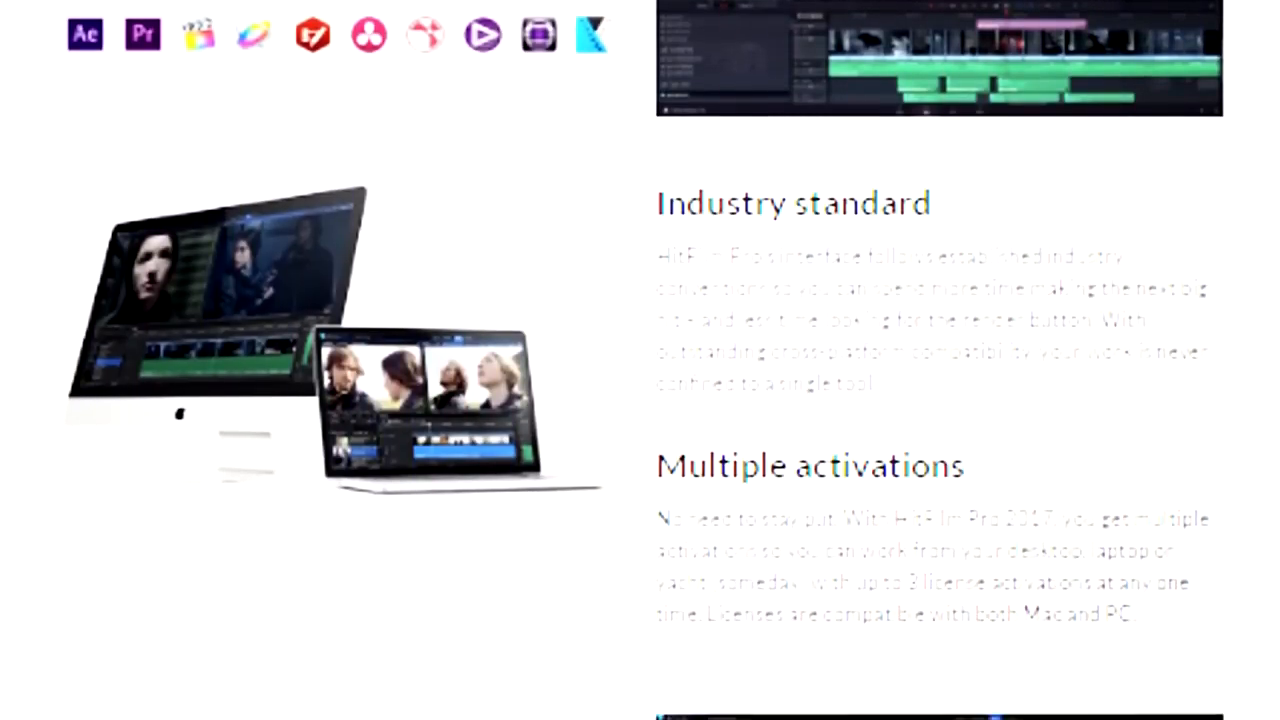
scroll(down, 3)
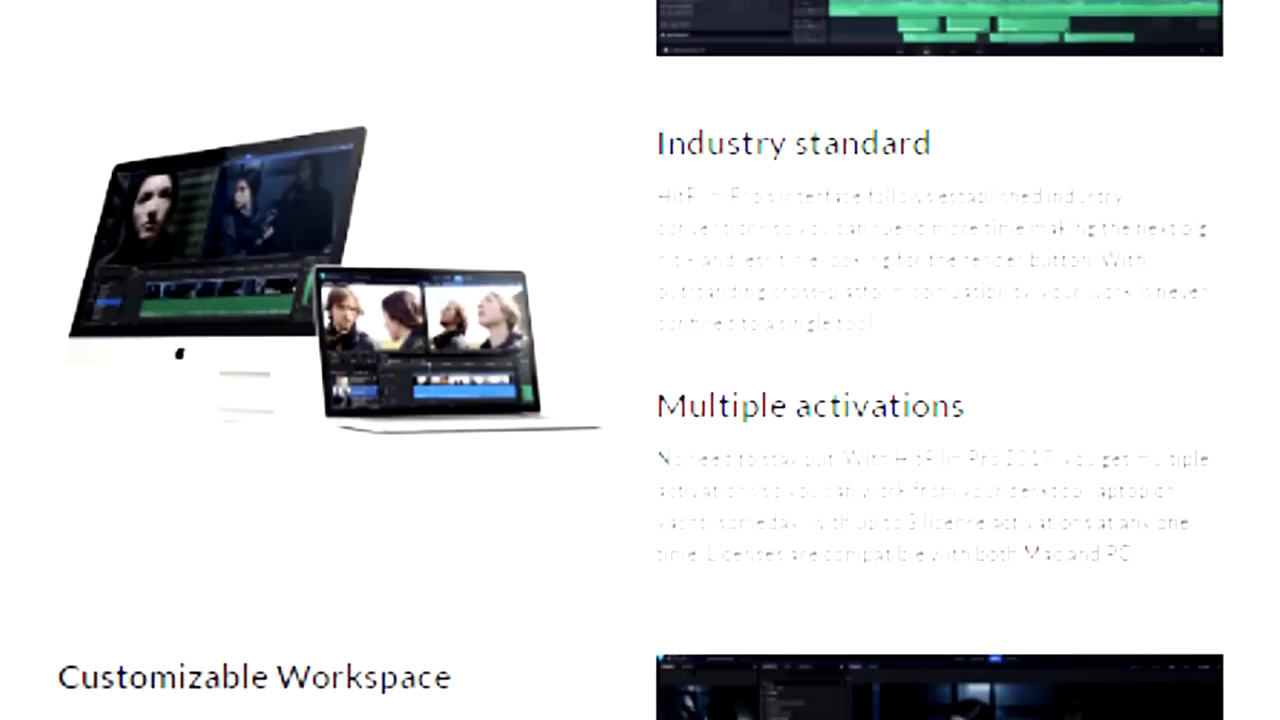
scroll(down, 3)
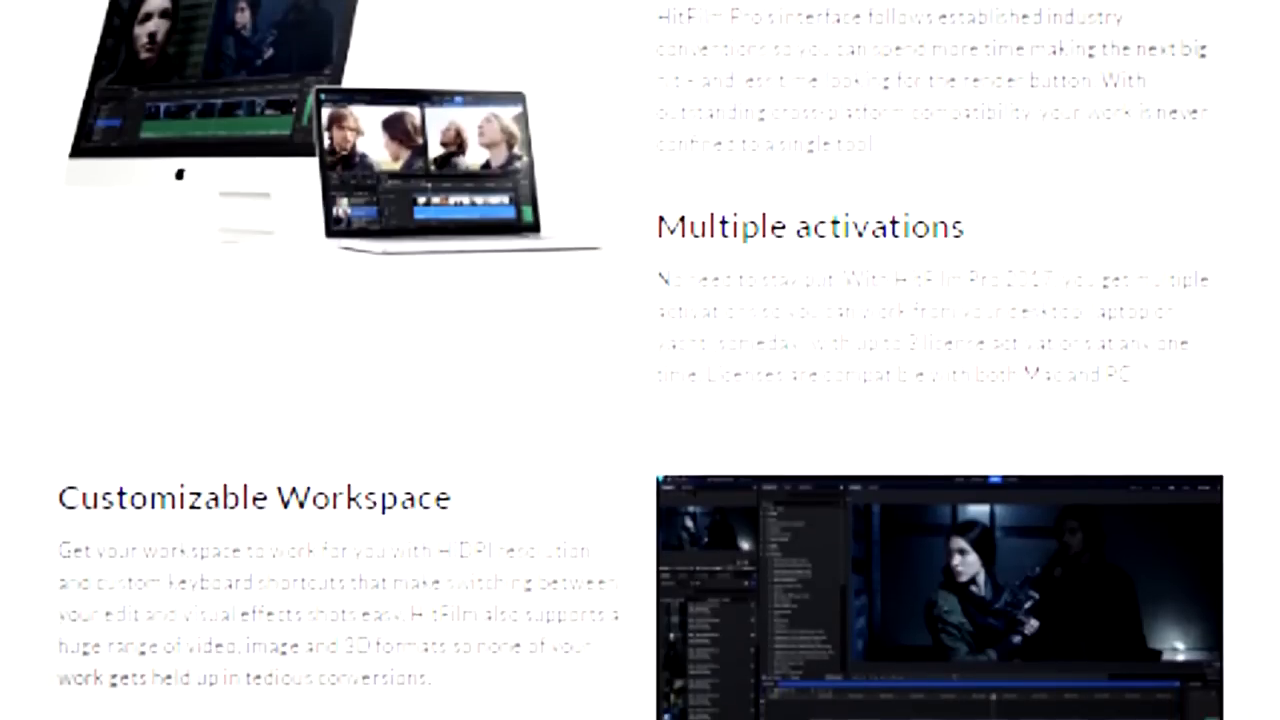
scroll(down, 3)
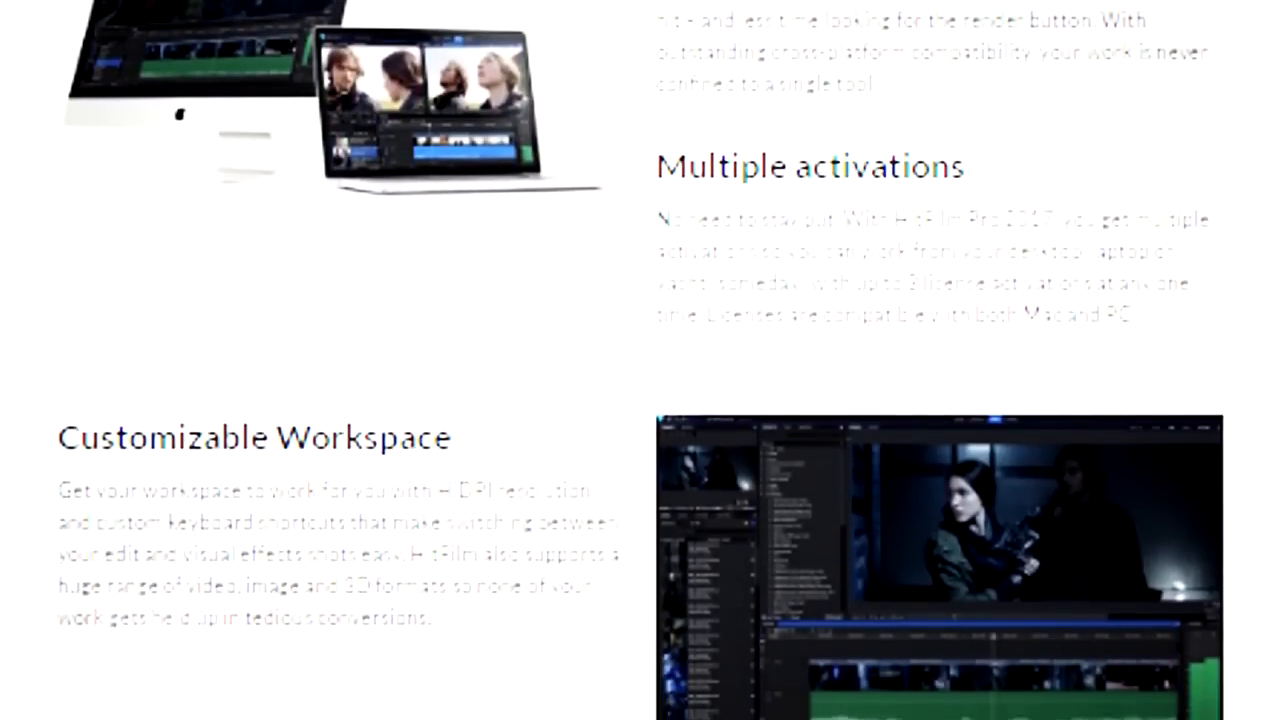
scroll(down, 3)
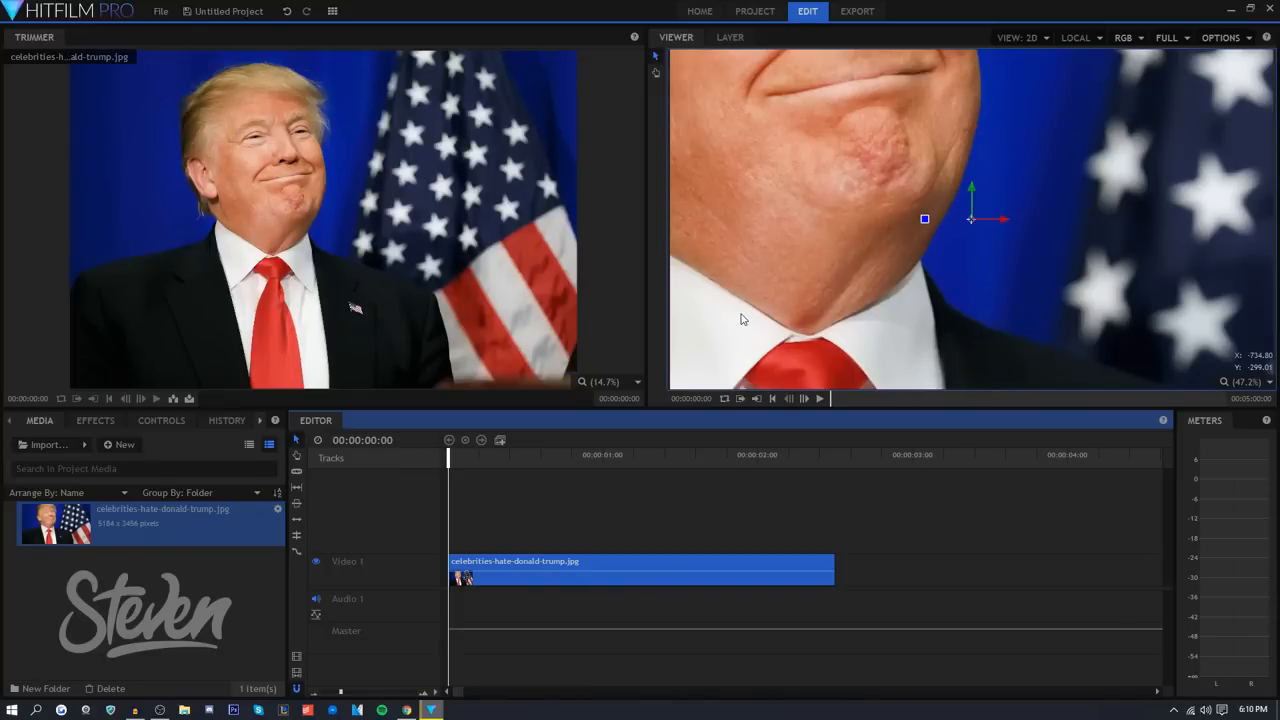
mouse_move(929, 48)
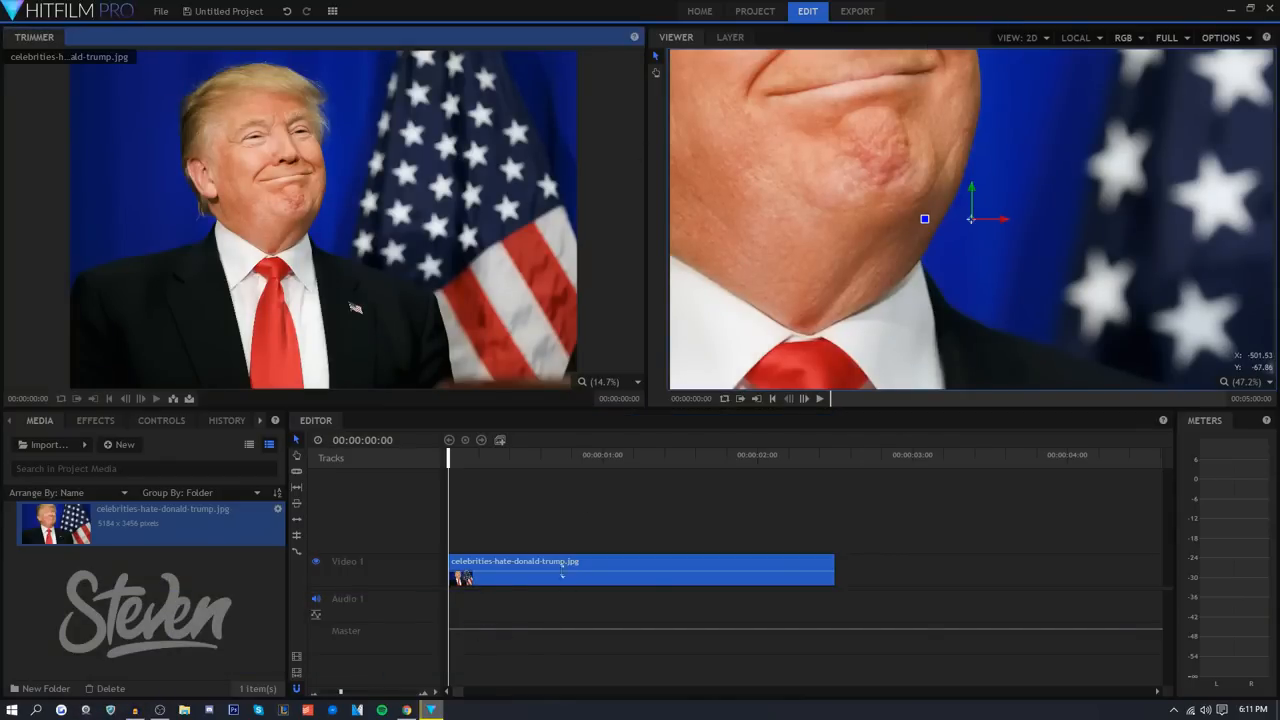
mouse_move(728, 328)
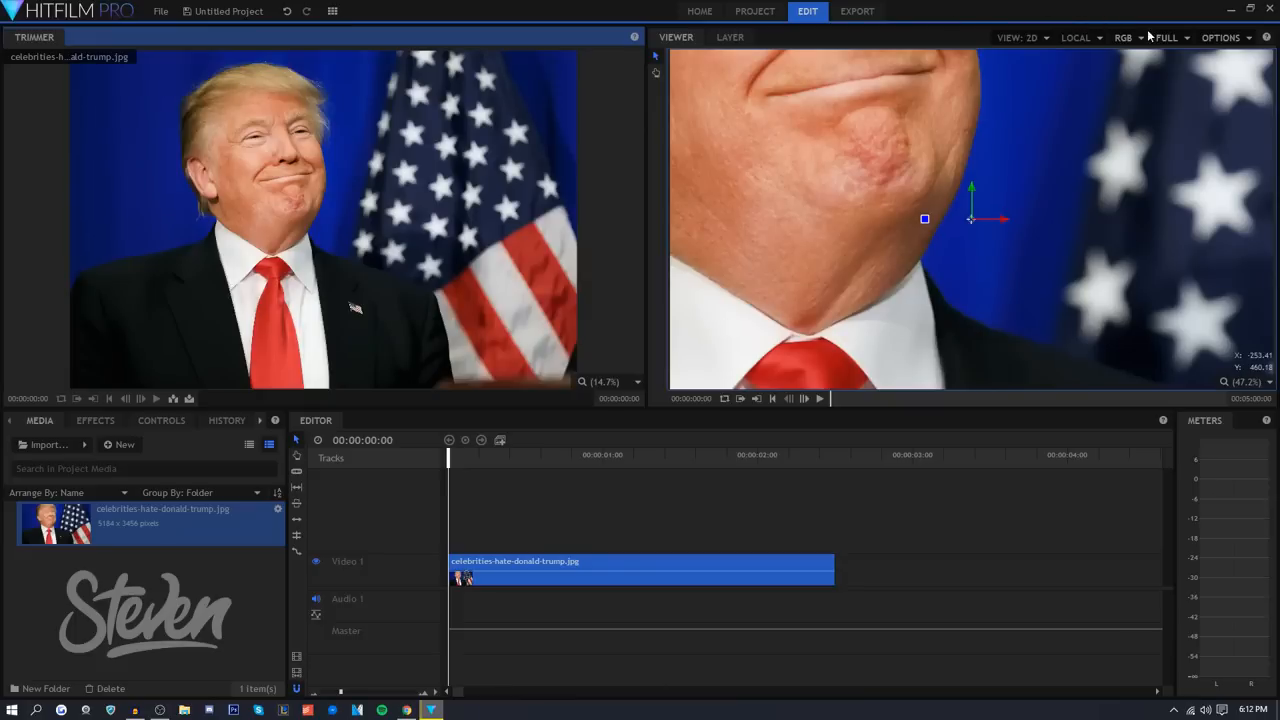
click(1168, 37)
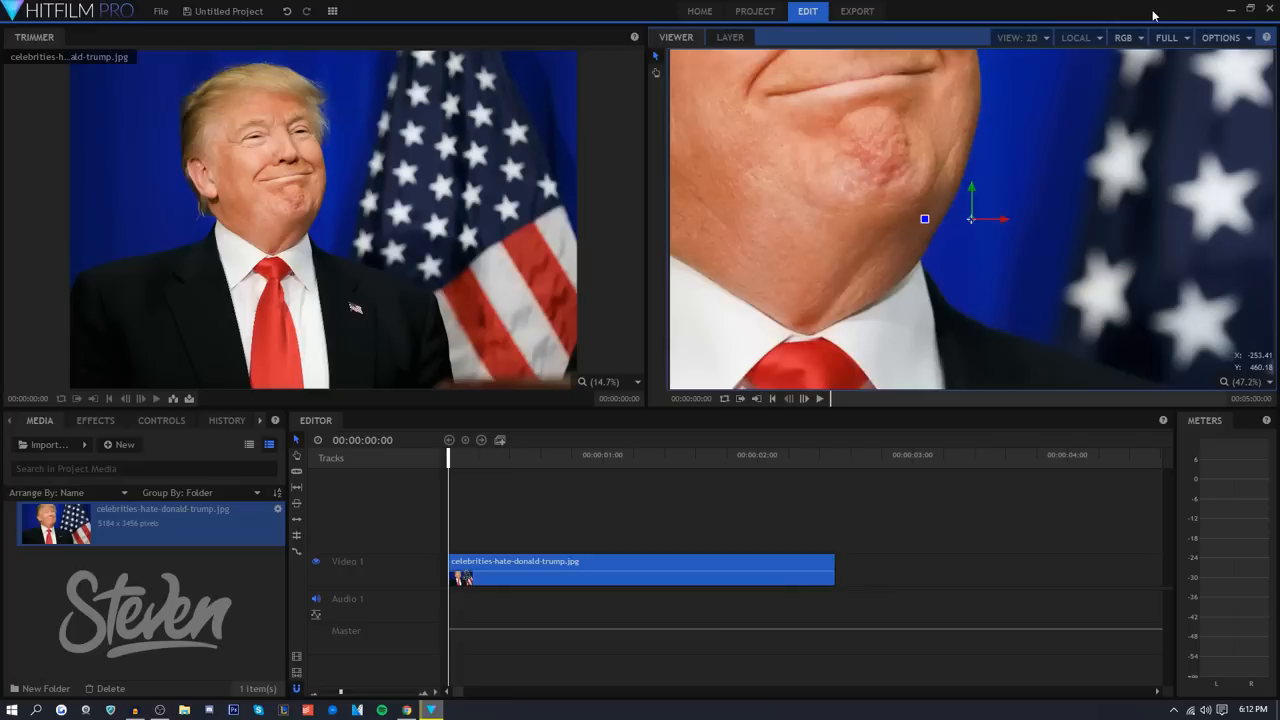
Keep the Viewer preview at Full quality and expand an effects category folder
click(1169, 37)
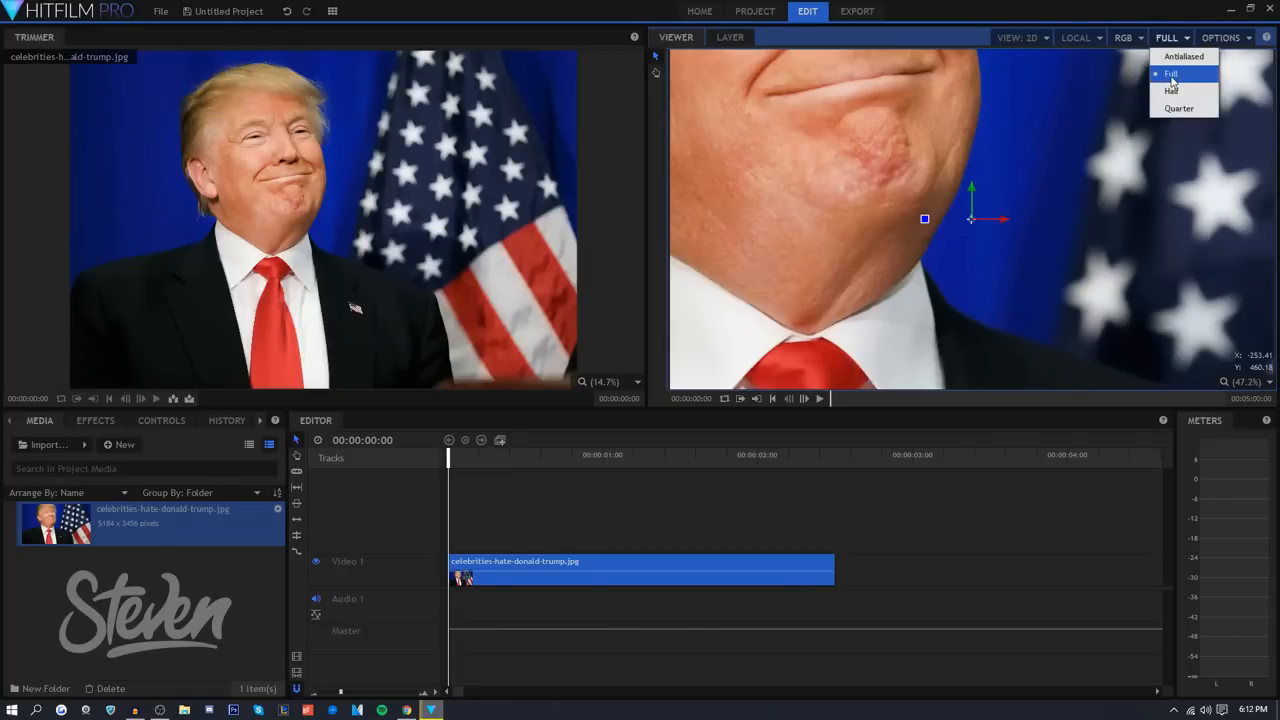
click(95, 420)
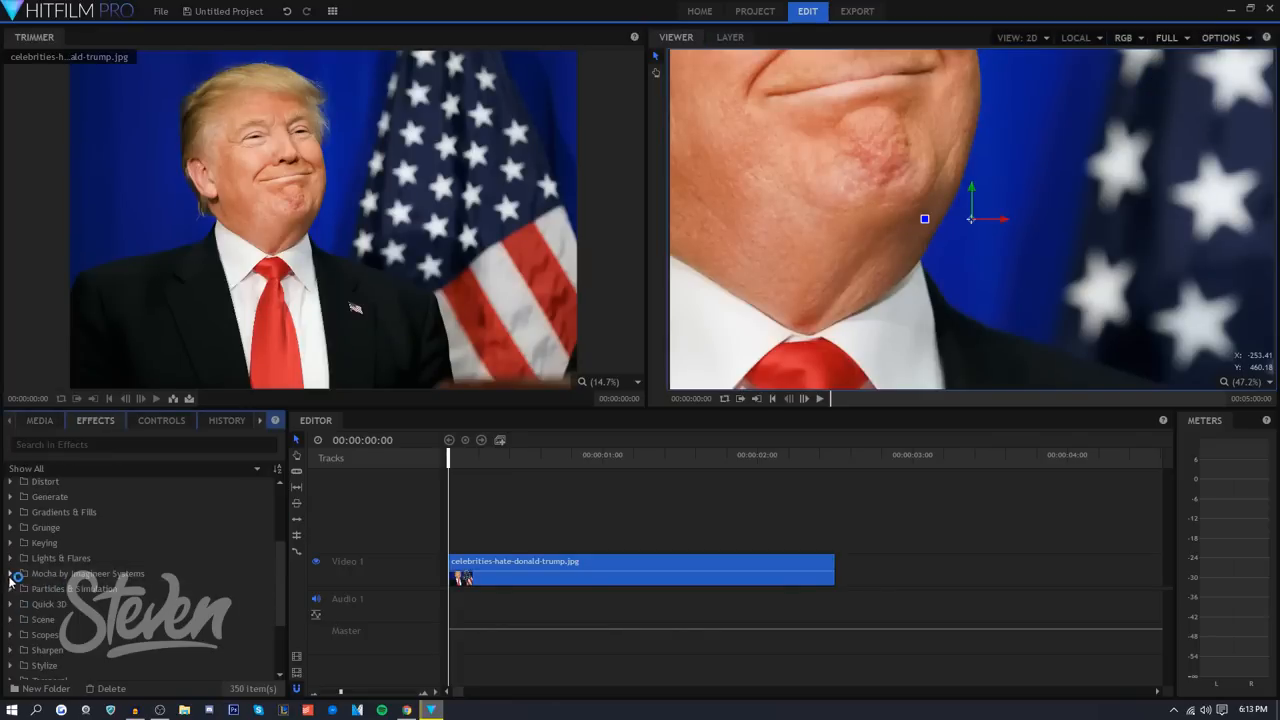
click(11, 573)
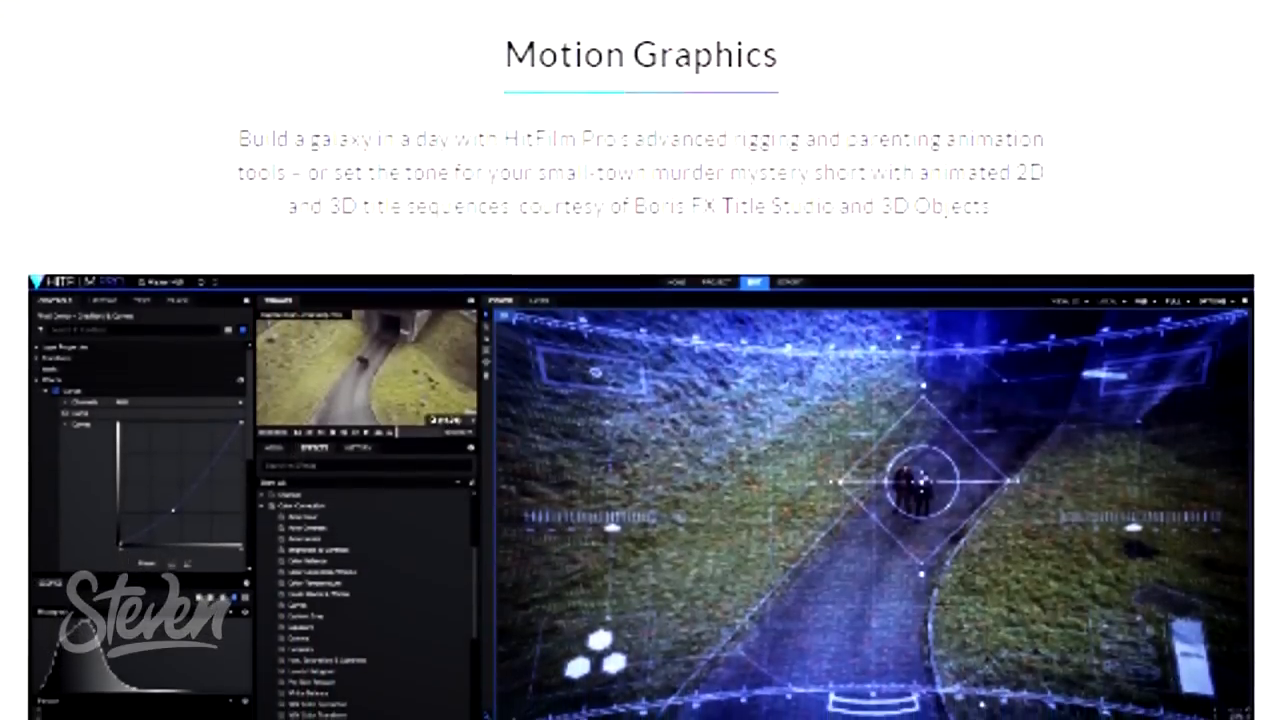
Scroll from Motion Graphics through the Animation section down to Titles & logos
scroll(down, 3)
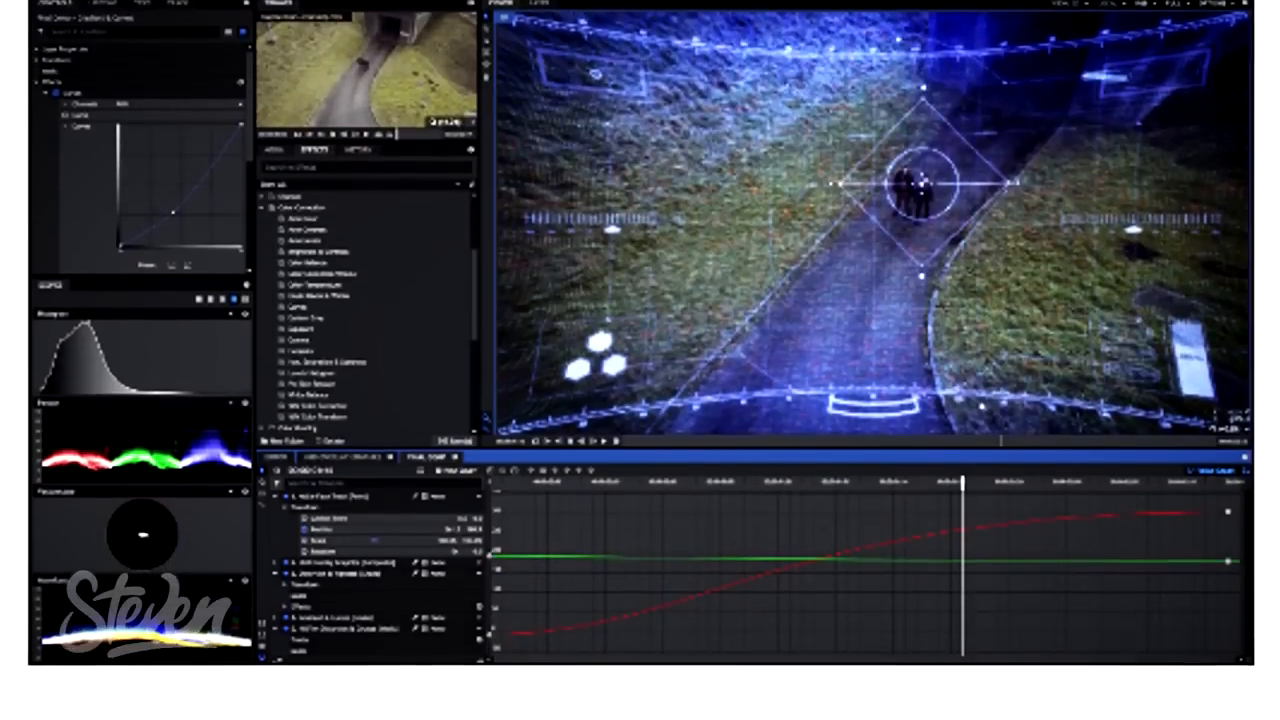
scroll(down, 3)
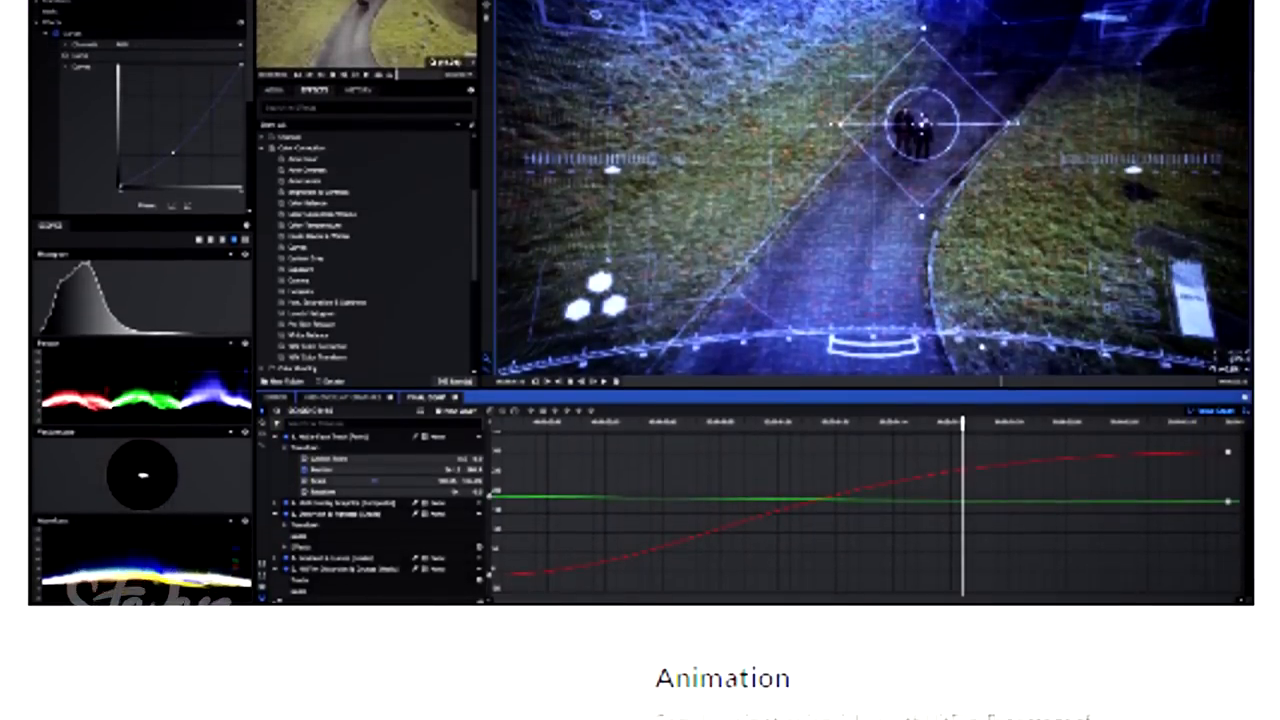
scroll(down, 3)
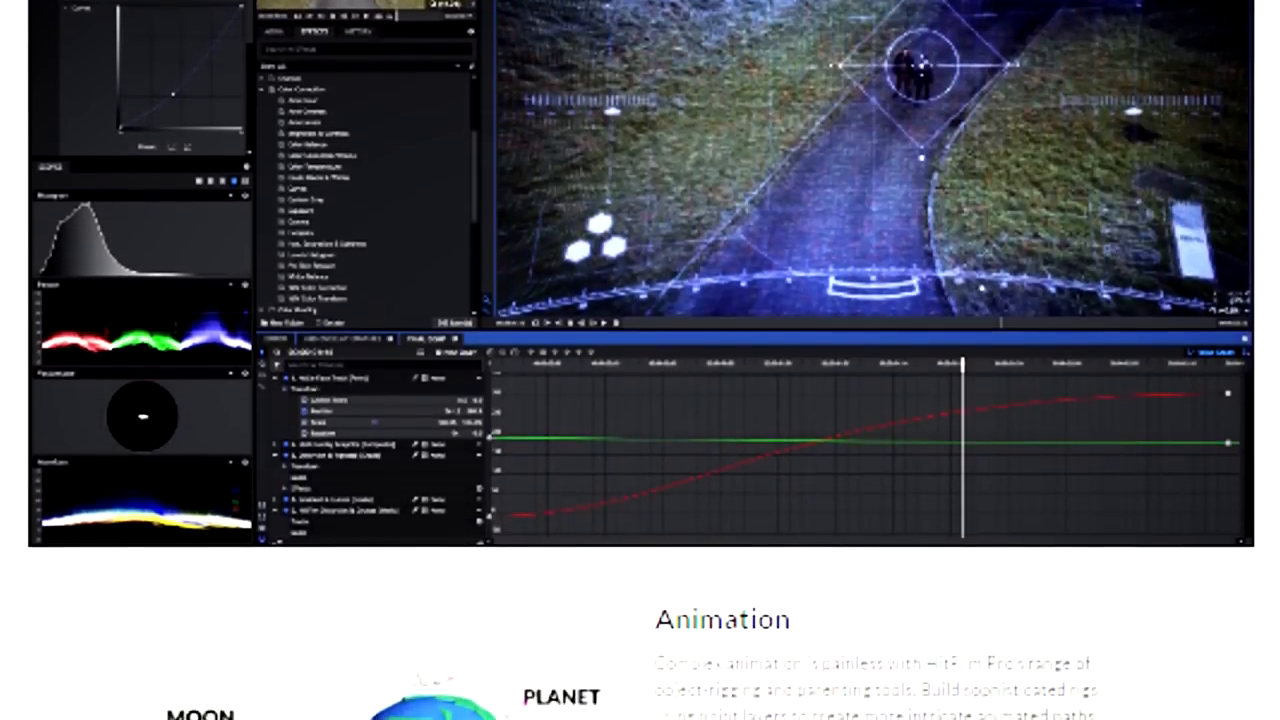
scroll(down, 3)
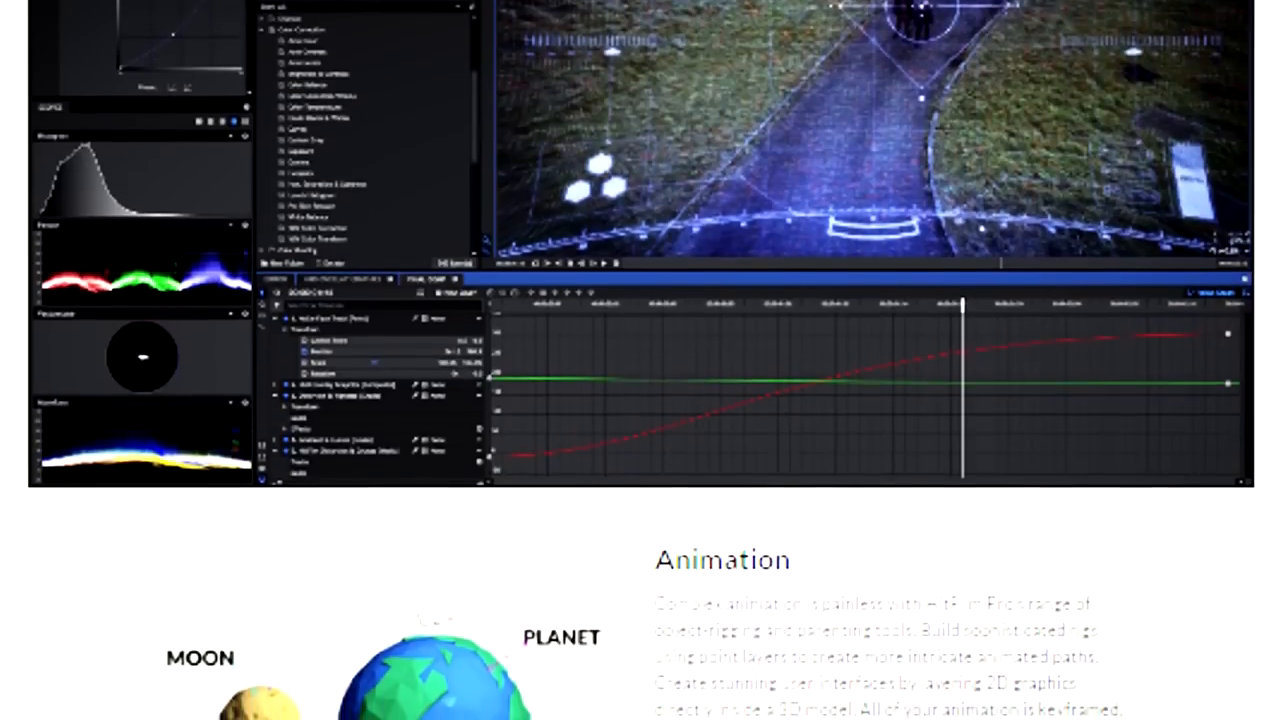
scroll(down, 3)
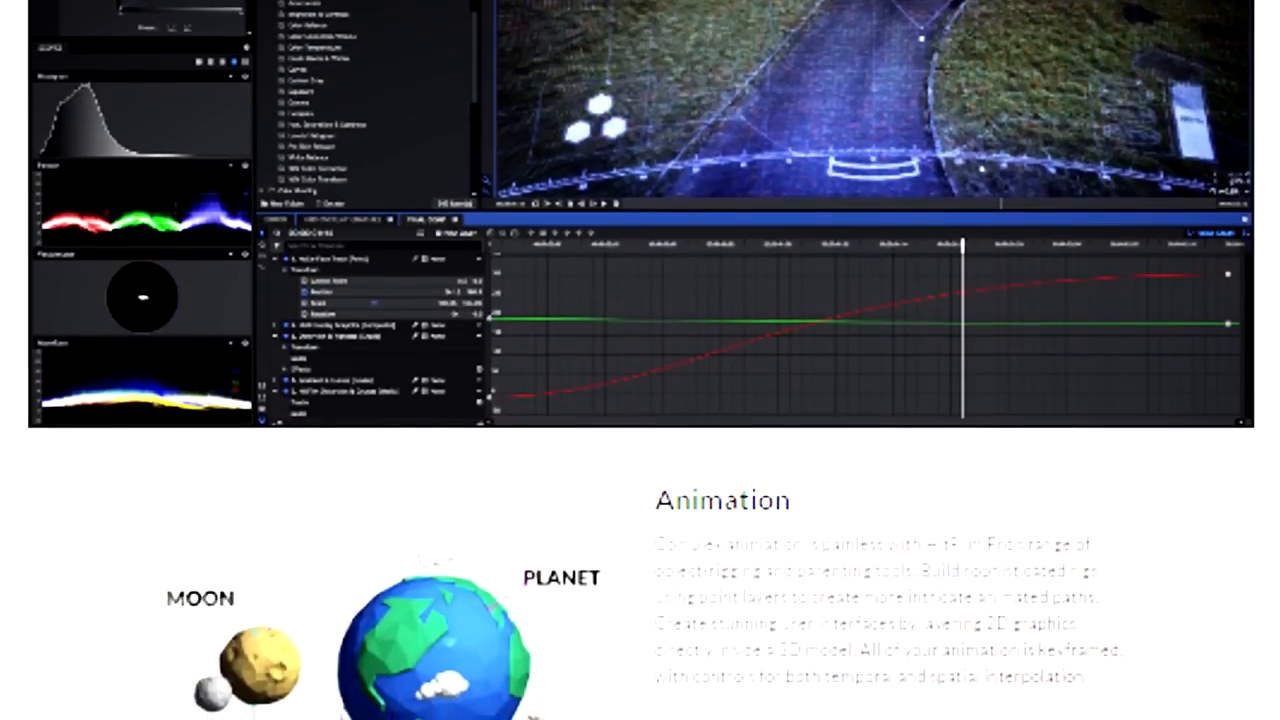
scroll(down, 3)
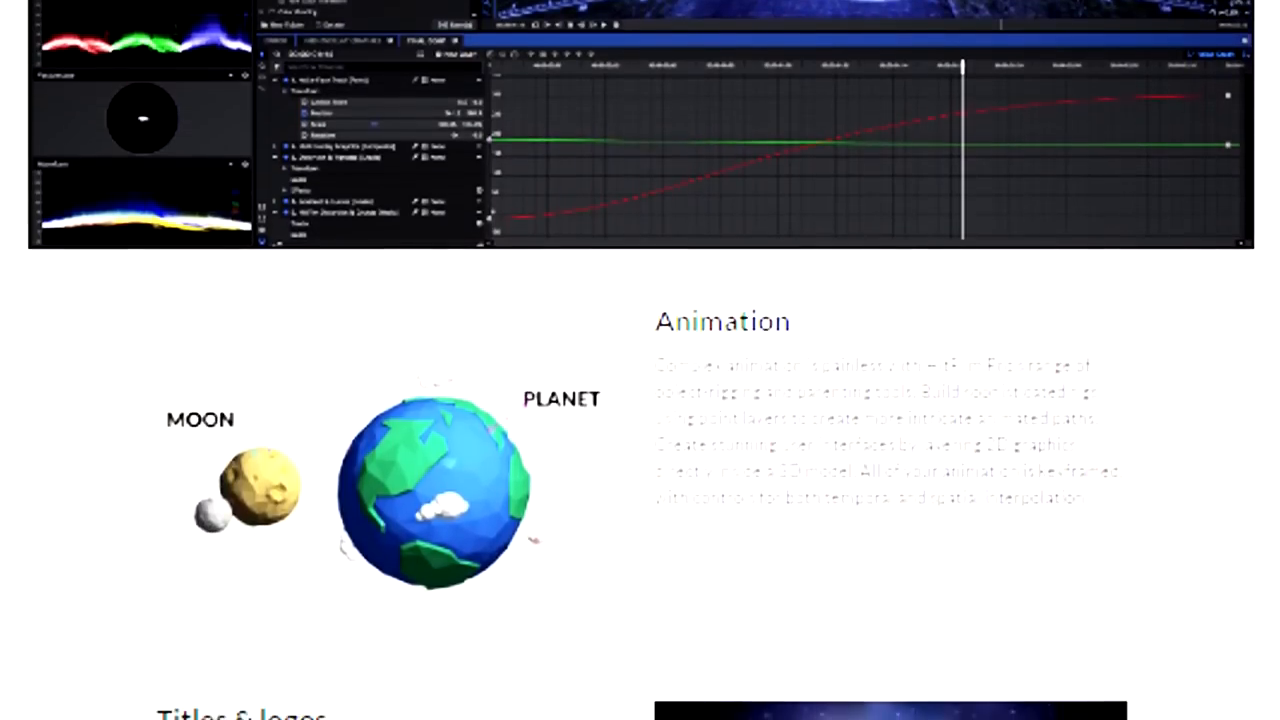
scroll(down, 3)
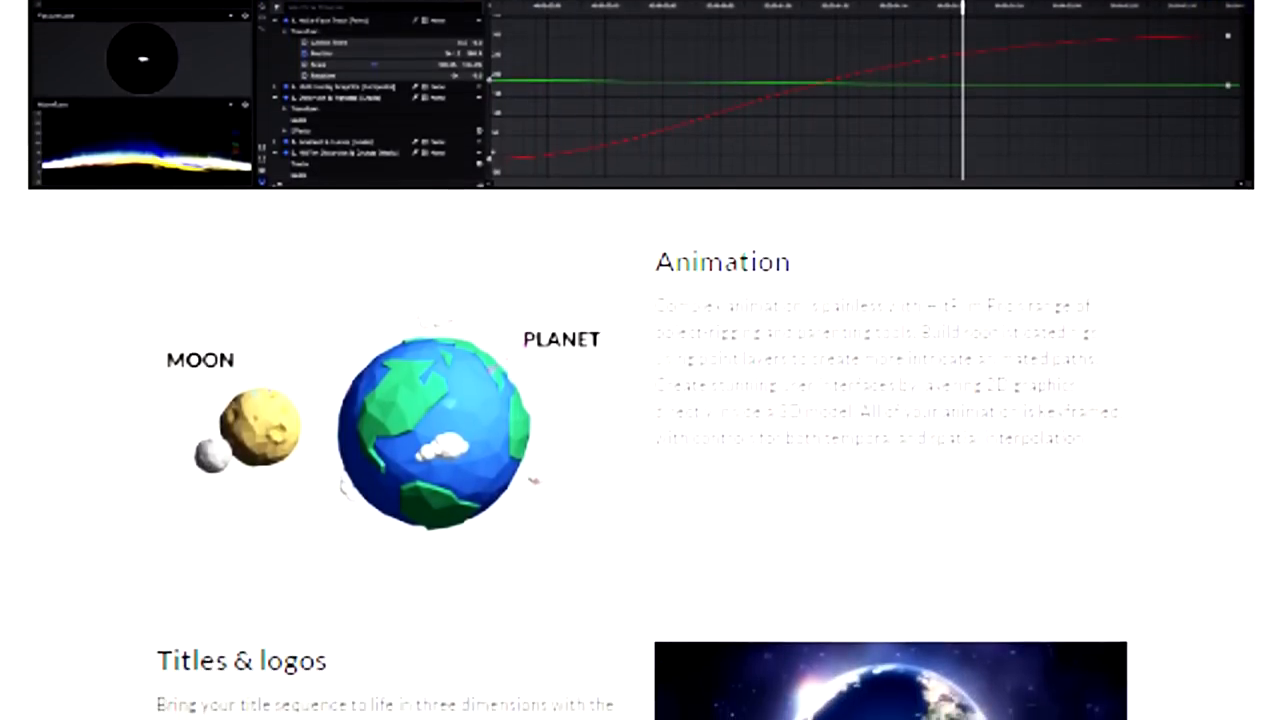
scroll(down, 3)
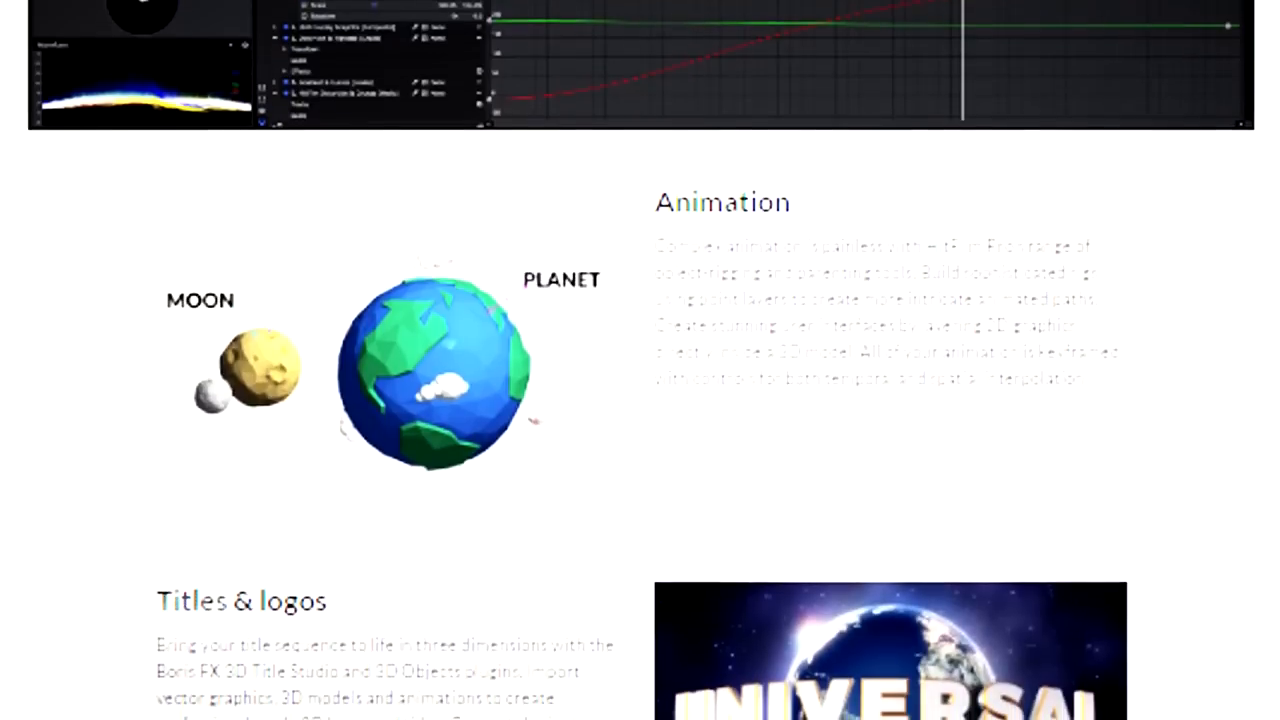
scroll(down, 3)
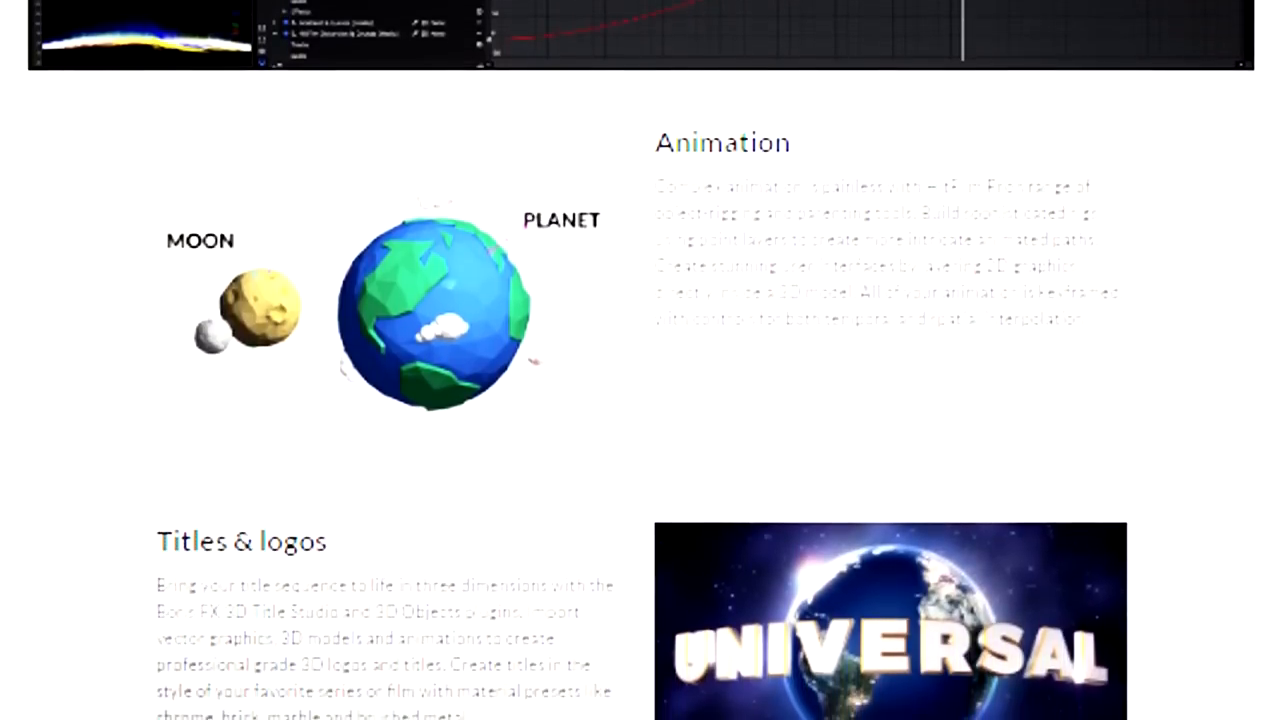